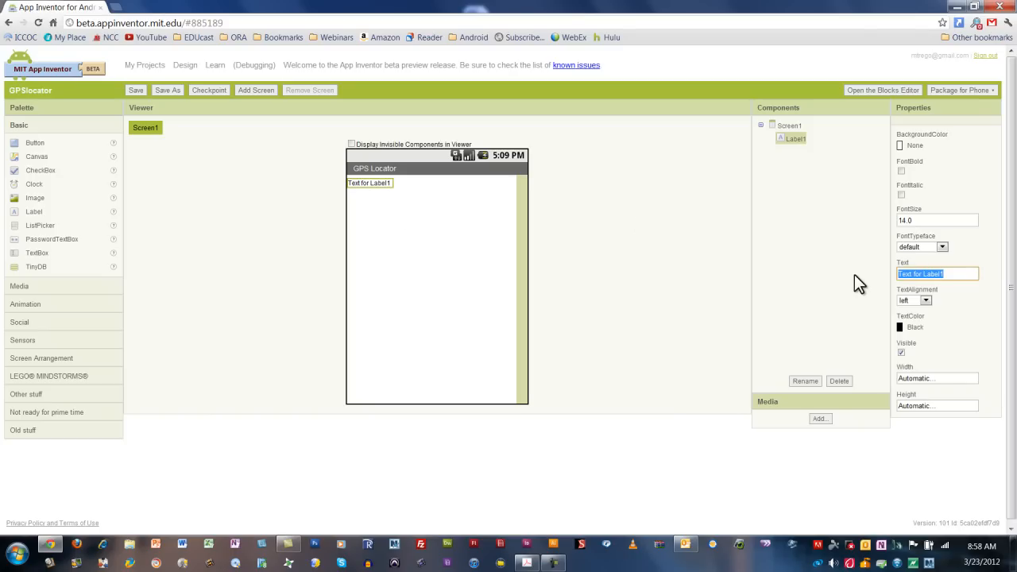
- Change the first label's text to 'Record Current Location' with font size 25.0
{"action": "type", "text": "Record Current Locatio"}
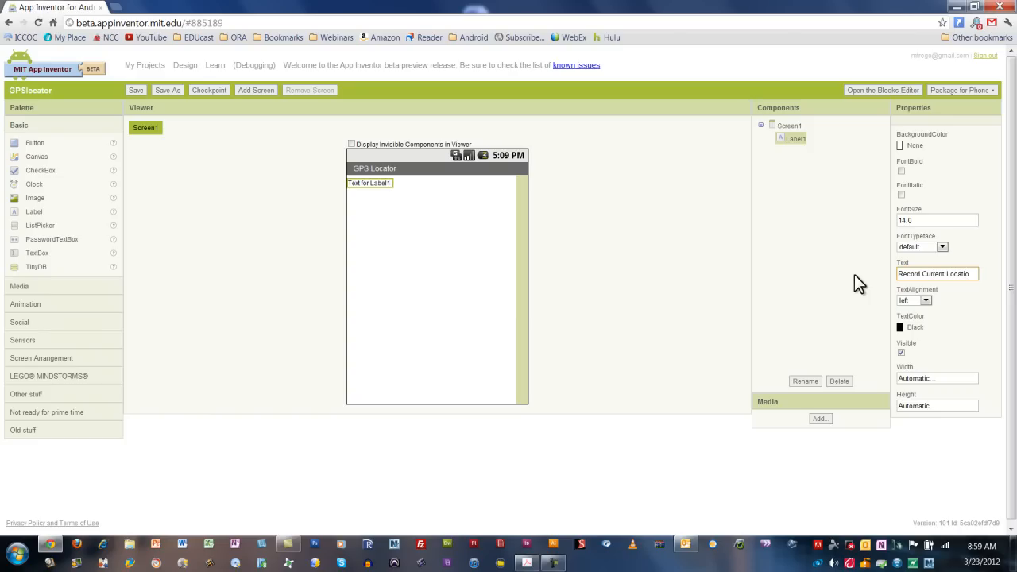
{"action": "left_click", "coordinate": [936, 220]}
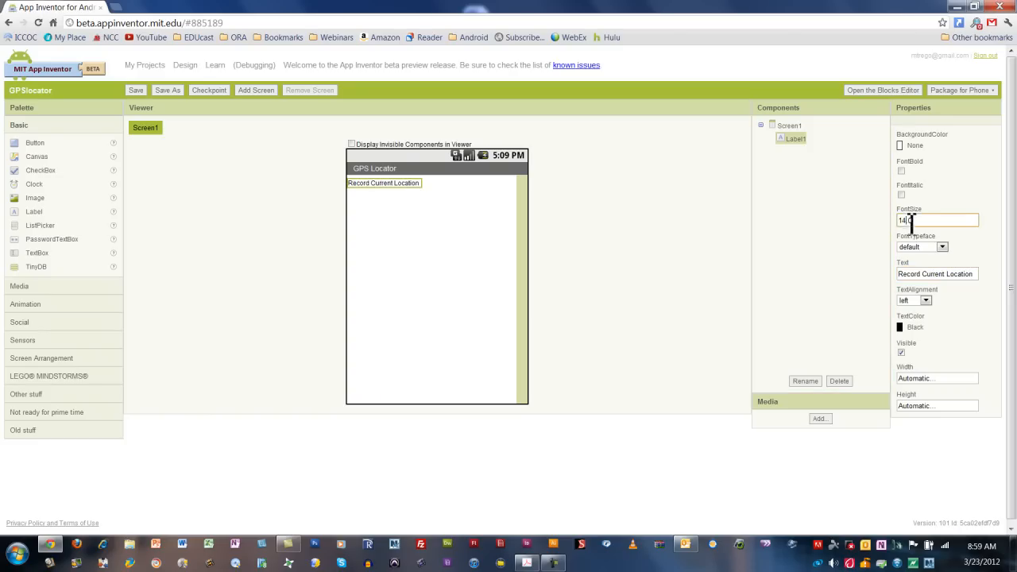
{"action": "type", "text": "25.0"}
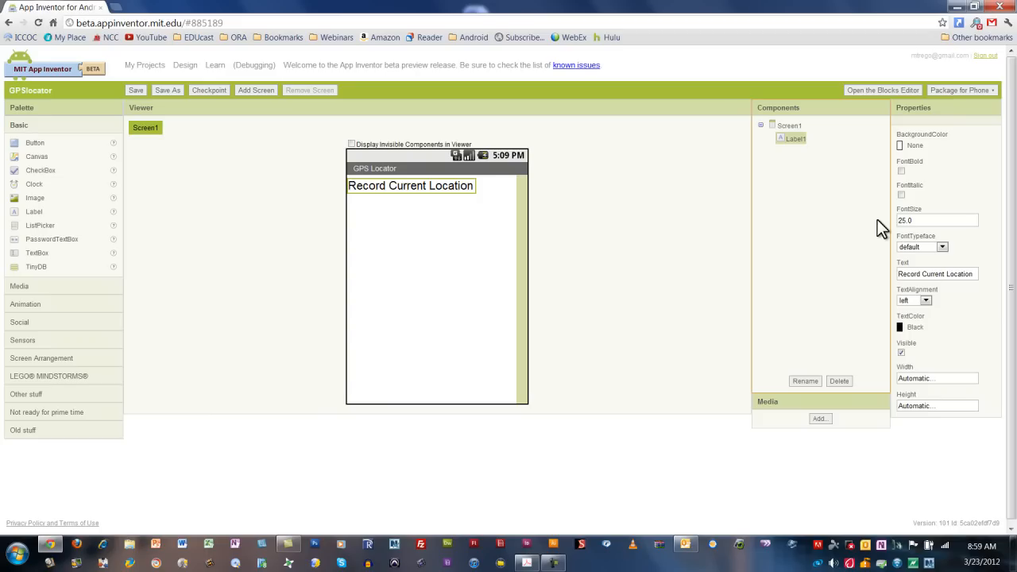
{"action": "mouse_move", "coordinate": [878, 281]}
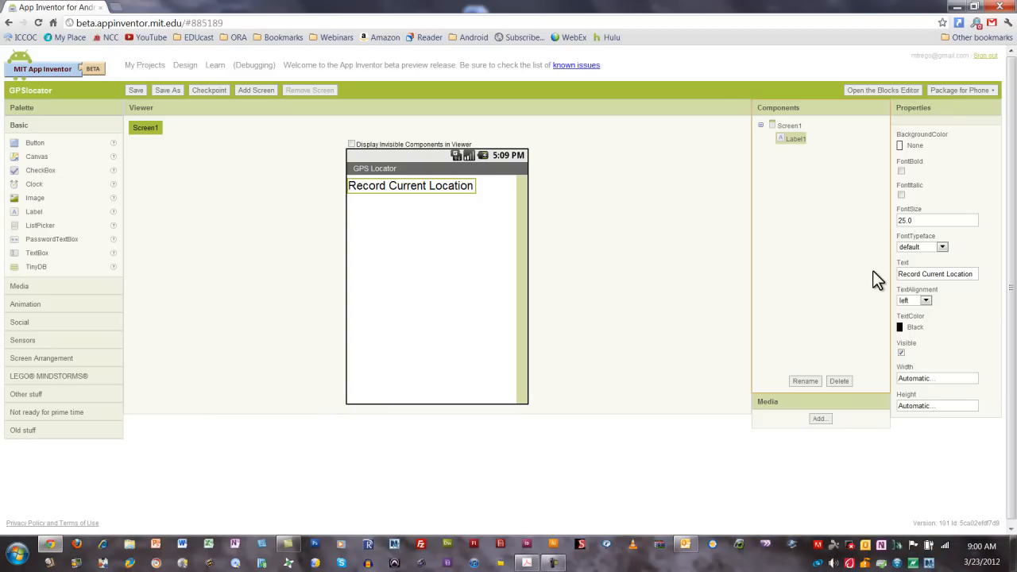
{"action": "mouse_move", "coordinate": [163, 363]}
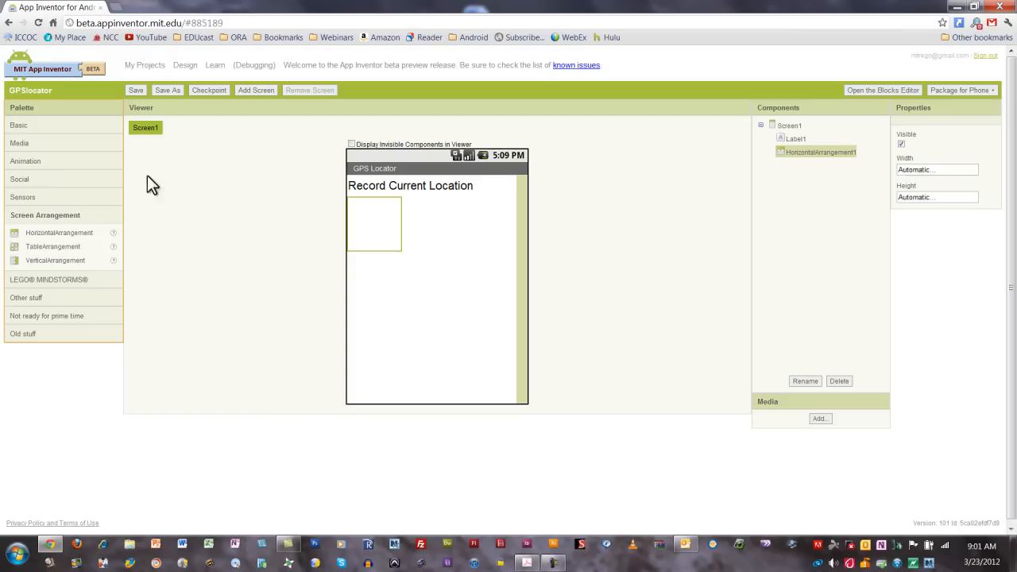
- Drop a second label into the new row and enter 'Address' as label text
{"action": "left_click", "coordinate": [19, 125]}
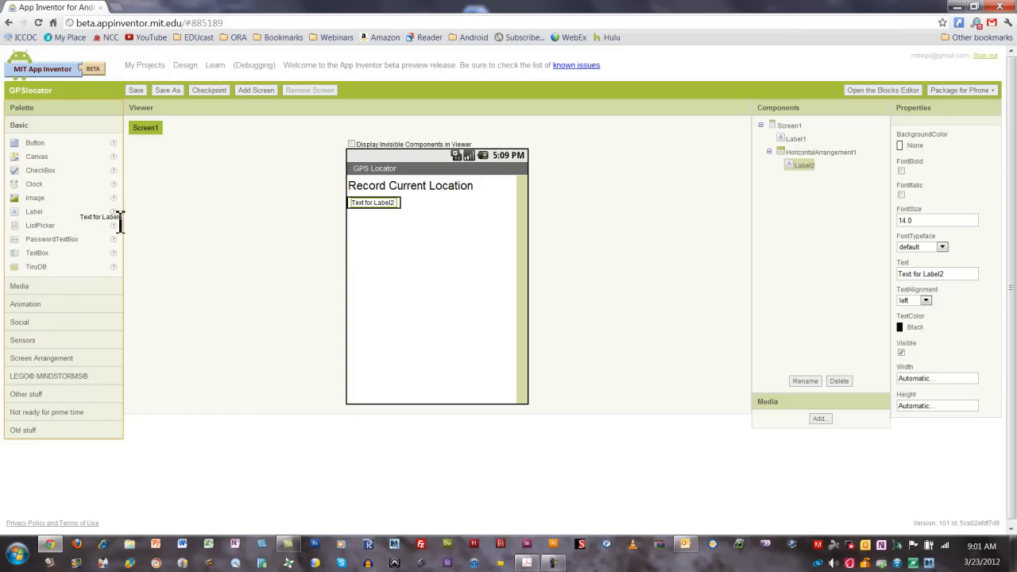
{"action": "left_click_drag", "start_coordinate": [33, 212], "coordinate": [423, 202]}
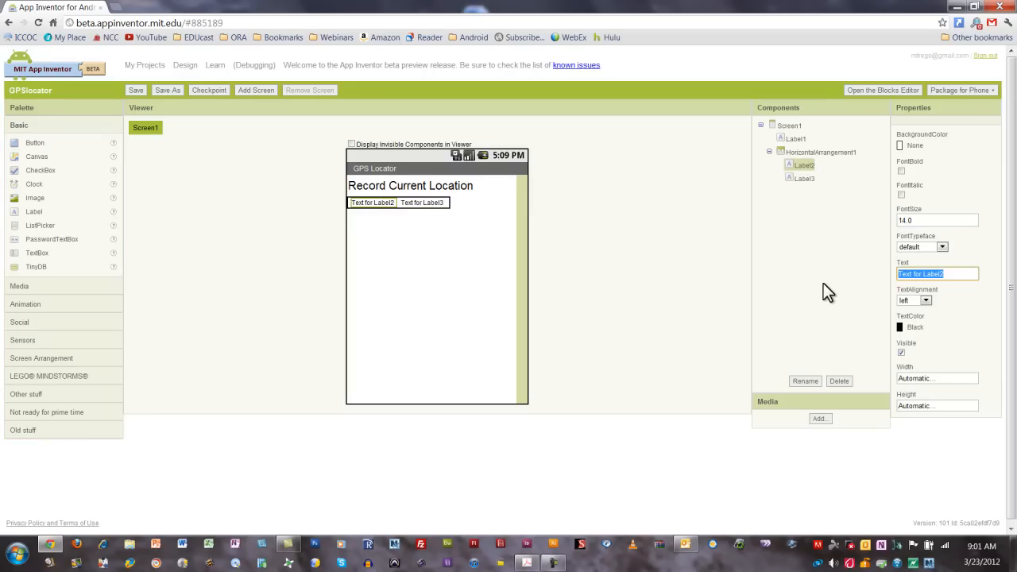
{"action": "type", "text": "Address"}
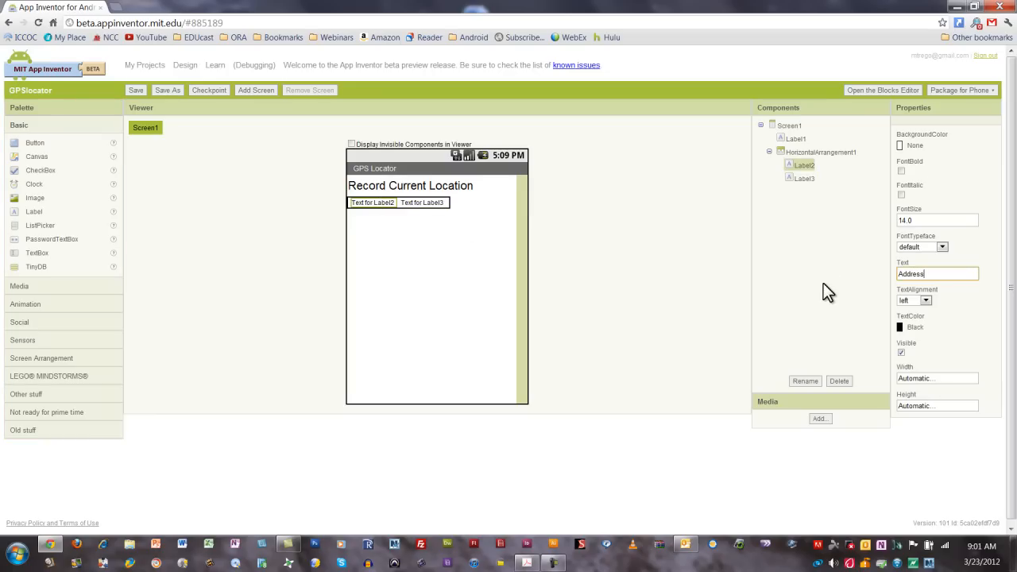
{"action": "type", "text": "Address"}
{"action": "type", "text": "Unknown"}
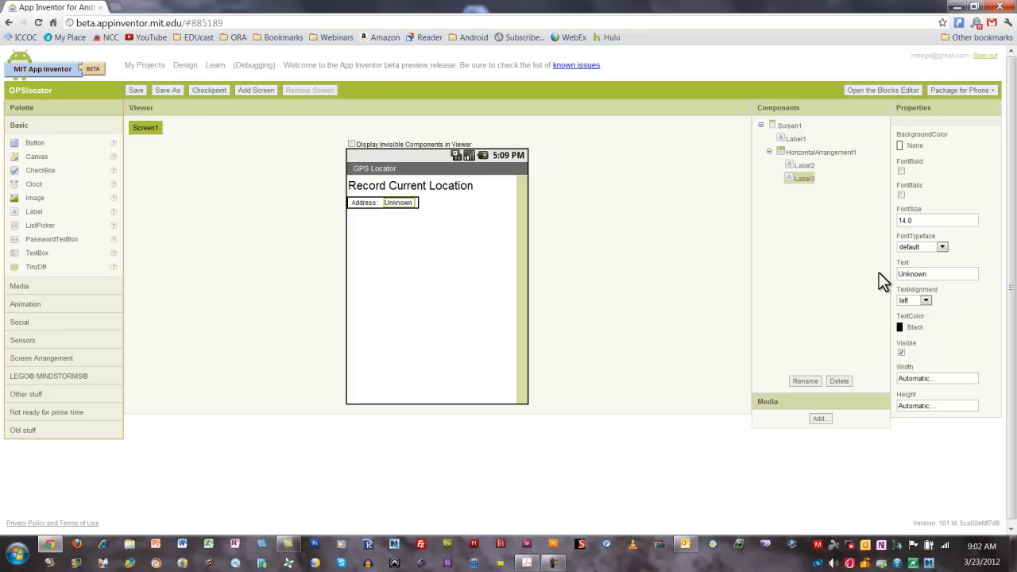
{"action": "mouse_move", "coordinate": [70, 353]}
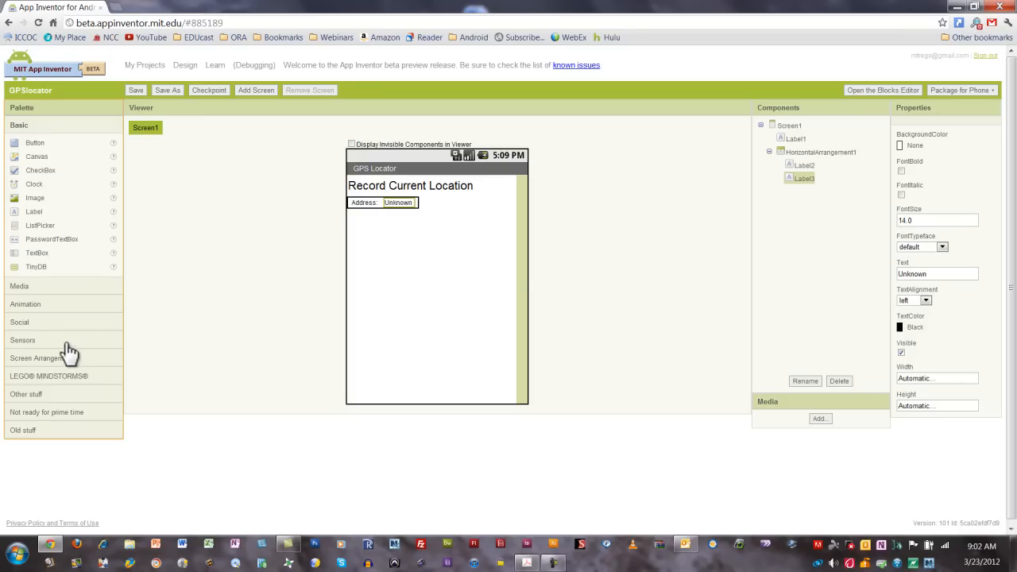
- Build the four-label GPS row, setting texts to 'GPS', '0' and '0'
{"action": "left_click", "coordinate": [35, 357]}
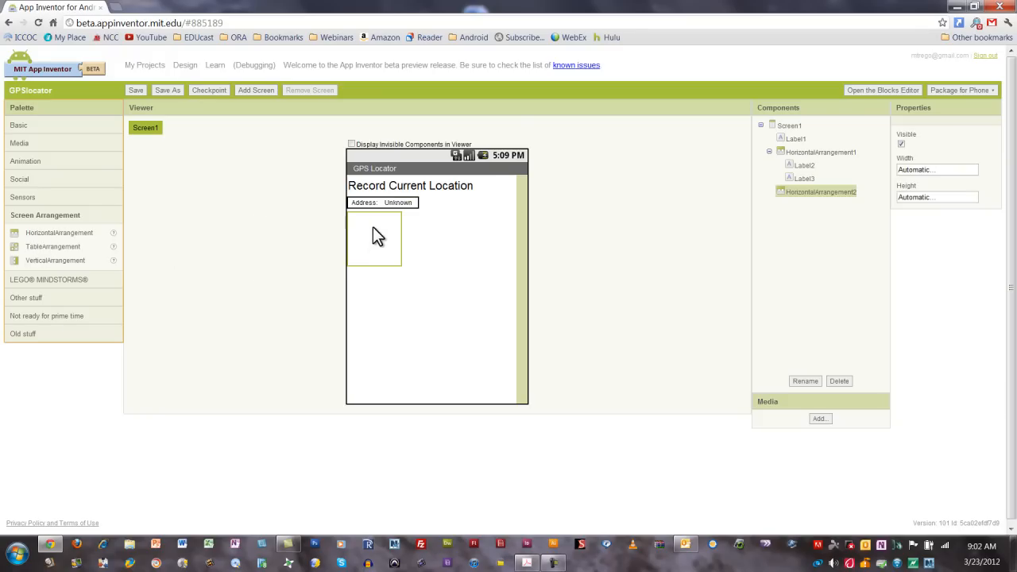
{"action": "left_click", "coordinate": [19, 125]}
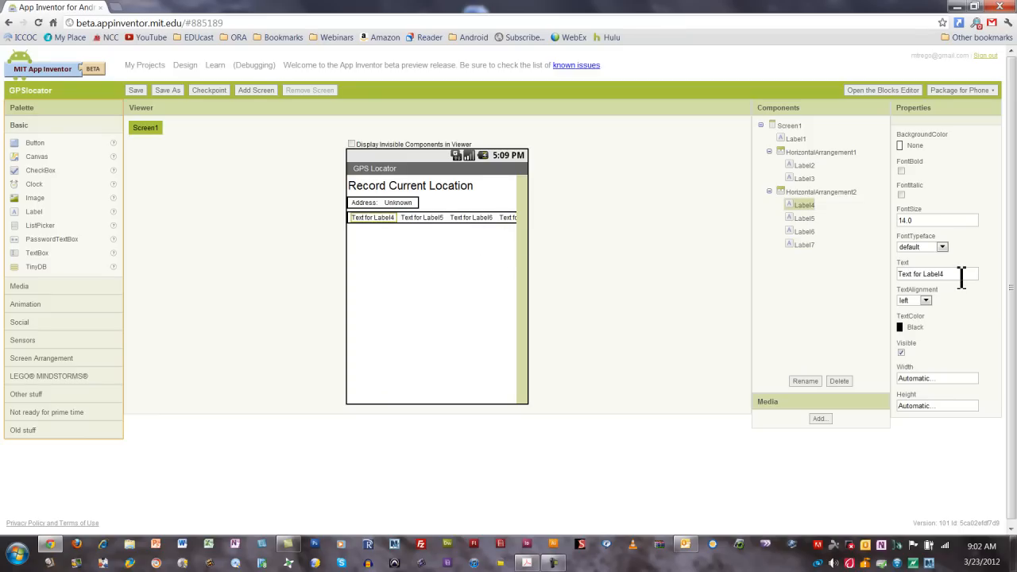
{"action": "triple_click", "coordinate": [936, 273]}
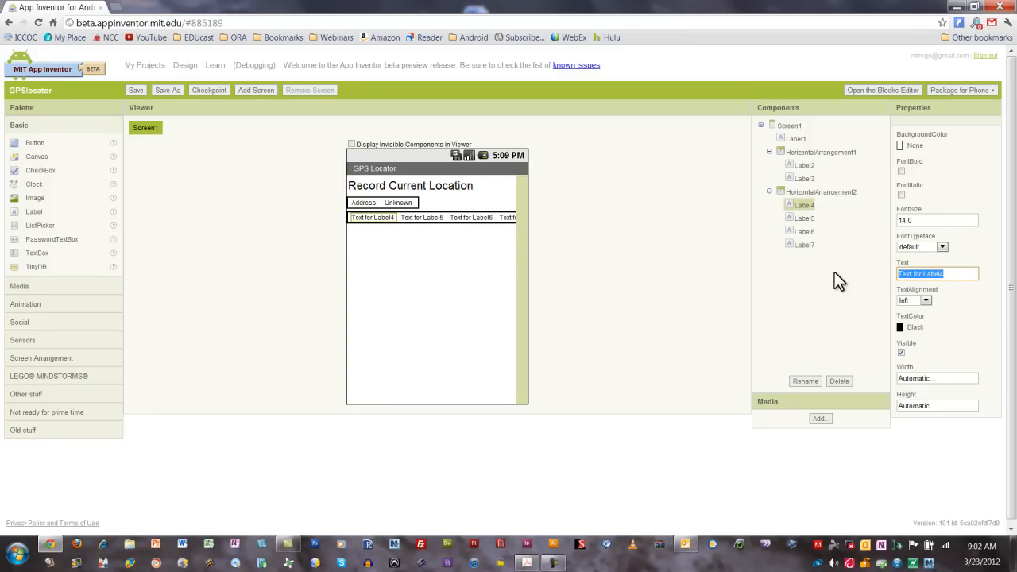
{"action": "type", "text": "GPS:"}
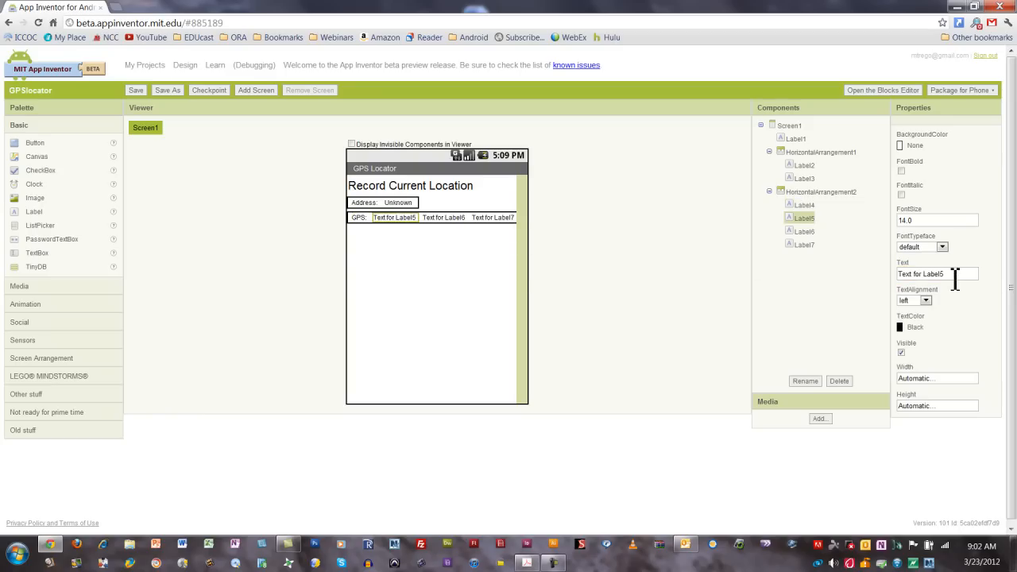
{"action": "type", "text": "0"}
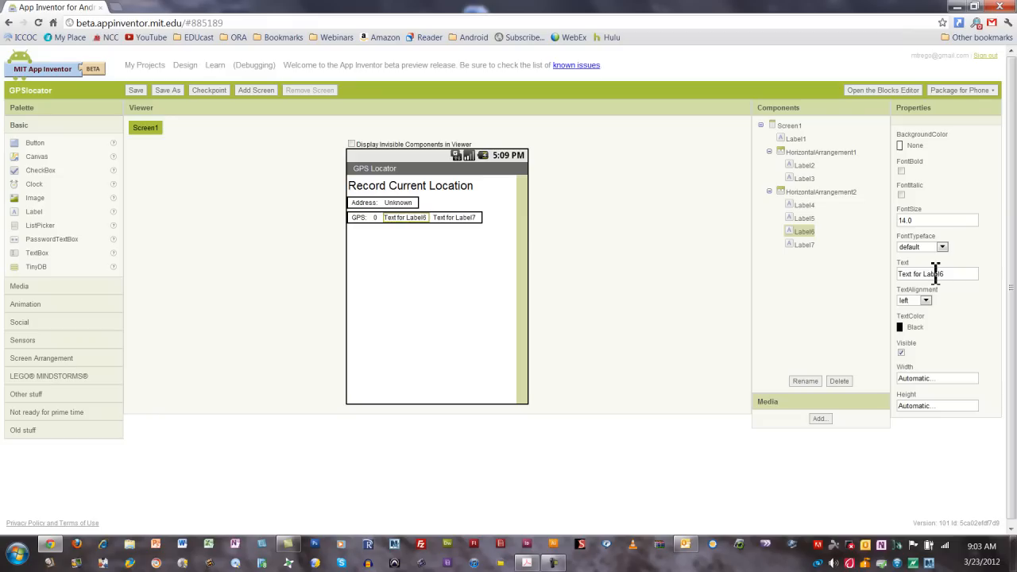
{"action": "triple_click", "coordinate": [936, 274]}
{"action": "type", "text": ","}
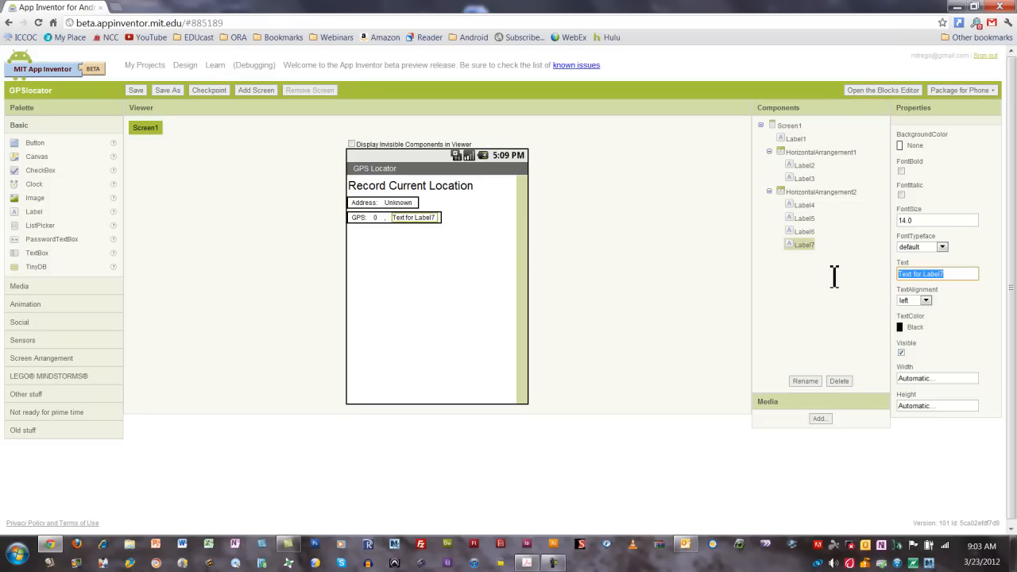
{"action": "type", "text": "0"}
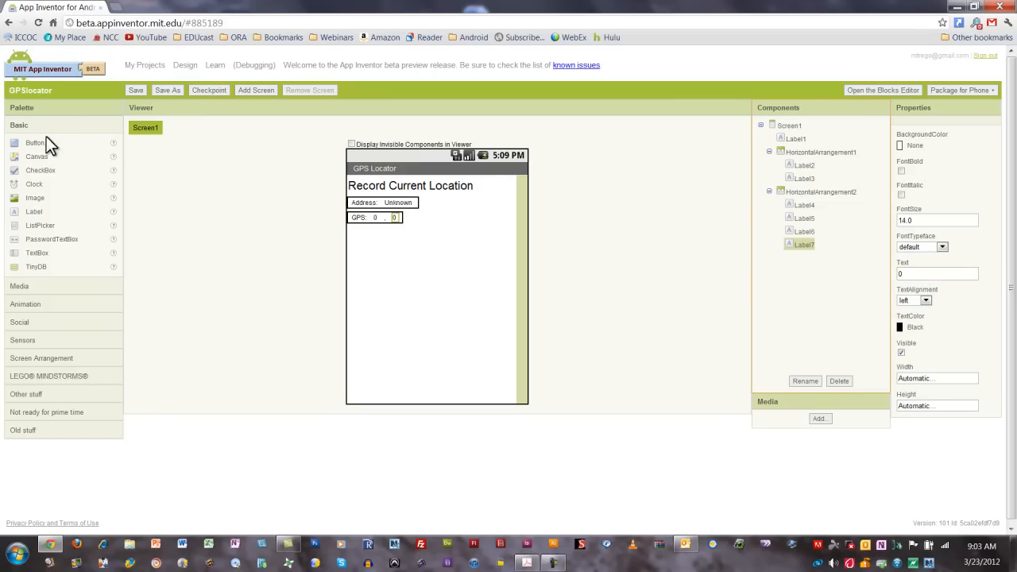
- Place a Button below the GPS row and make its text bold
{"action": "left_click_drag", "start_coordinate": [35, 143], "coordinate": [374, 232]}
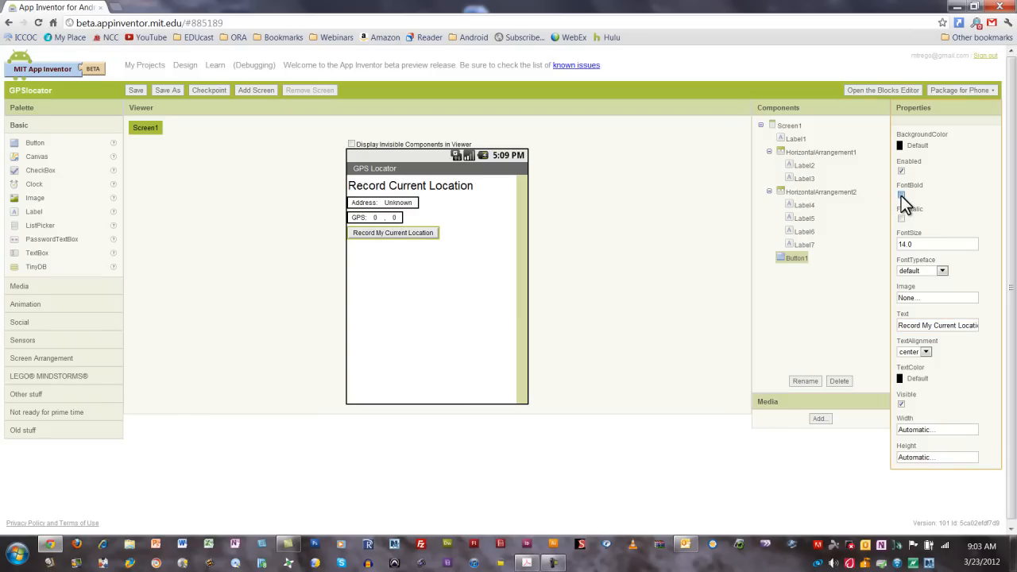
{"action": "left_click", "coordinate": [901, 196]}
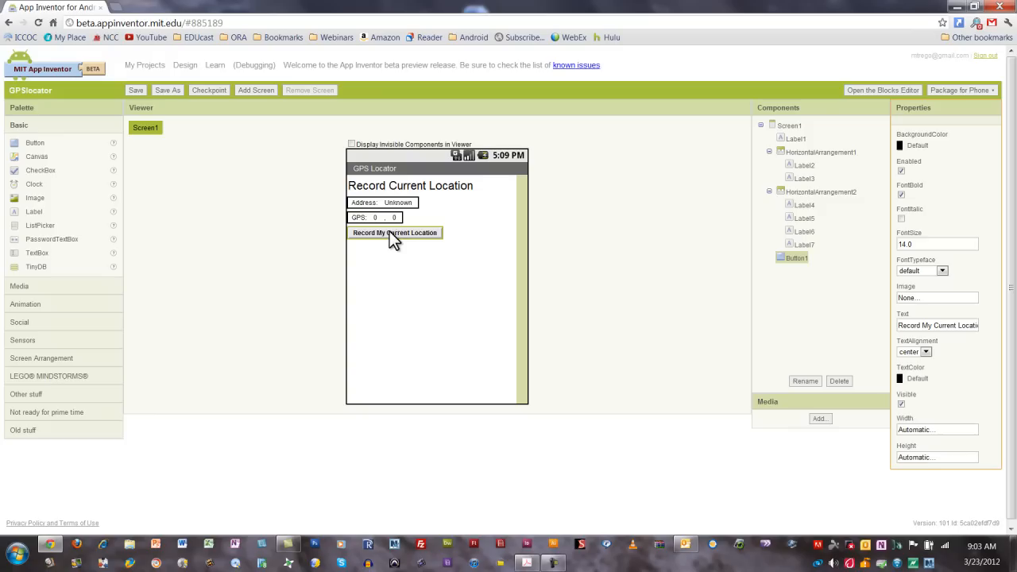
{"action": "mouse_move", "coordinate": [395, 232]}
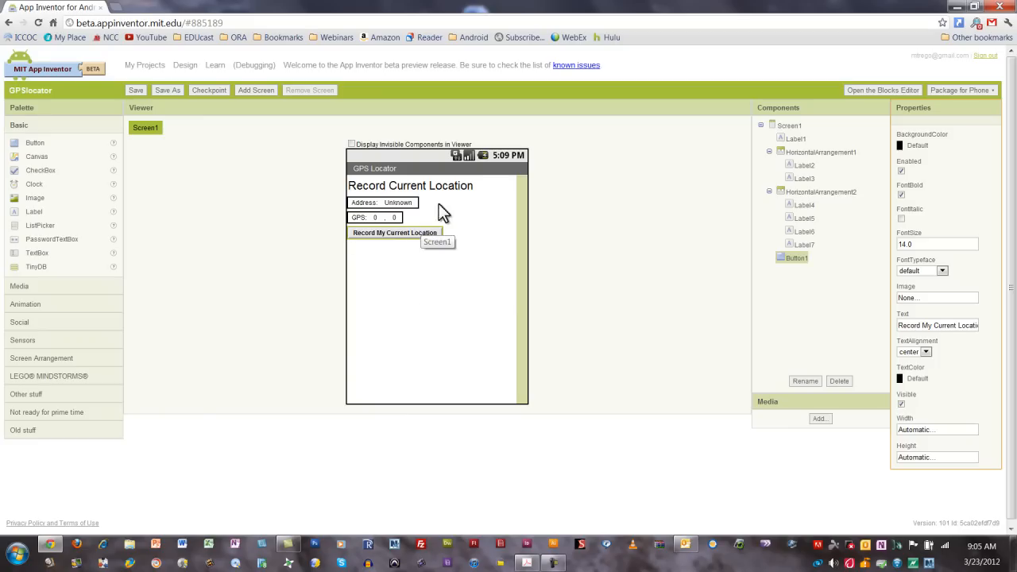
{"action": "mouse_move", "coordinate": [401, 276]}
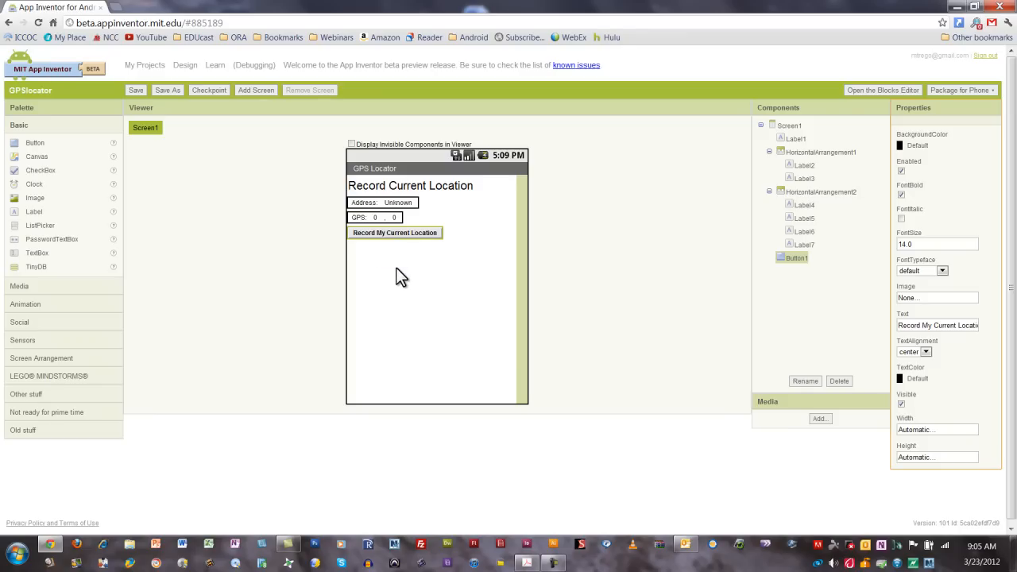
{"action": "mouse_move", "coordinate": [387, 332]}
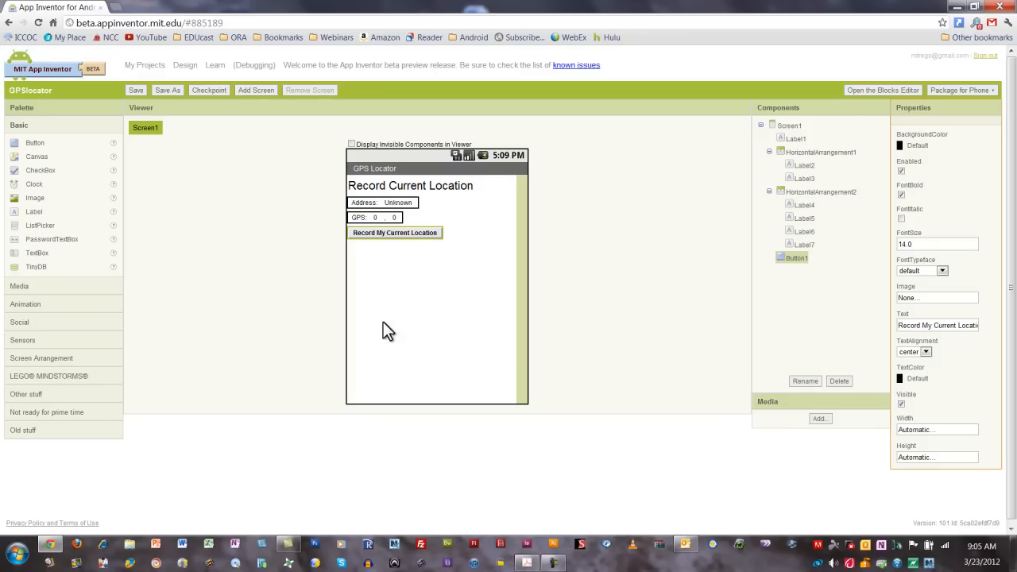
{"action": "mouse_move", "coordinate": [390, 317]}
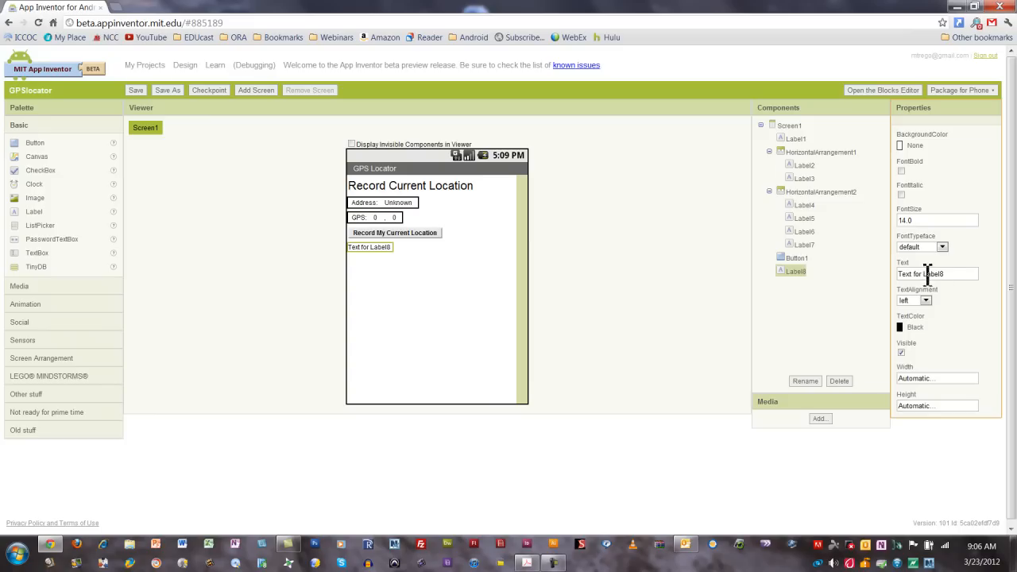
- Replace Label8's text with 'Remembered Location'
{"action": "triple_click", "coordinate": [936, 273]}
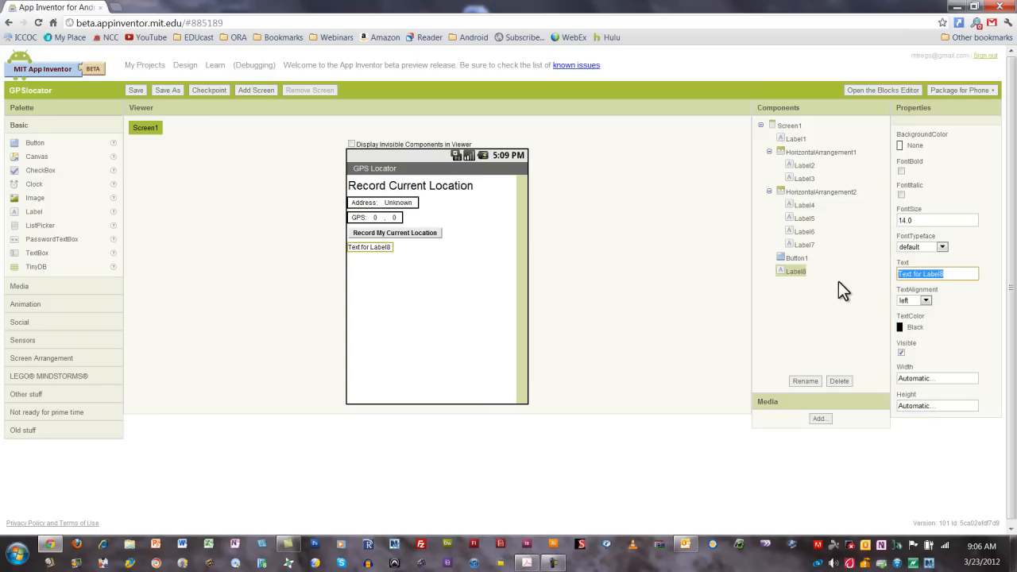
{"action": "type", "text": "Remembered Location"}
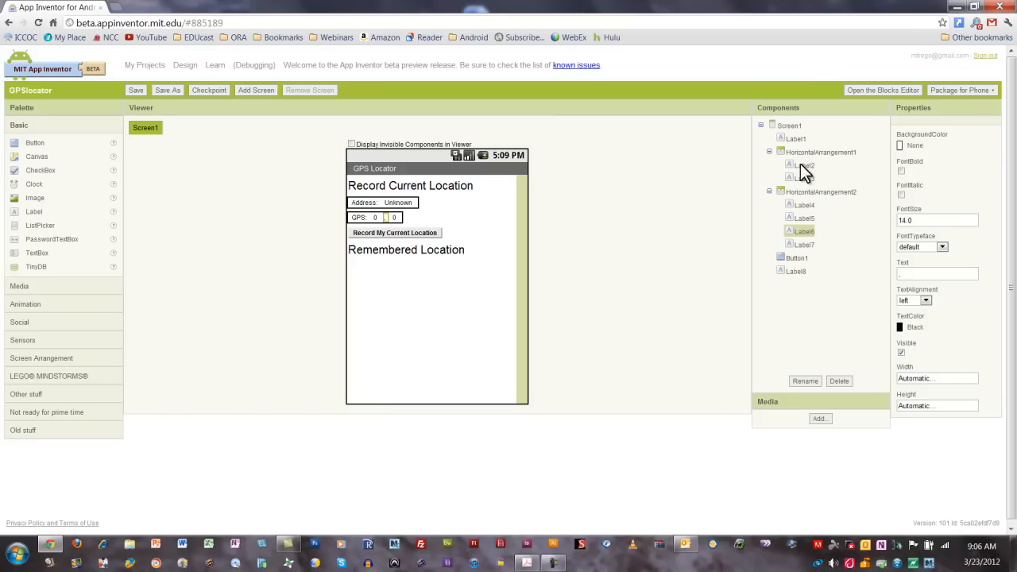
{"action": "mouse_move", "coordinate": [804, 187]}
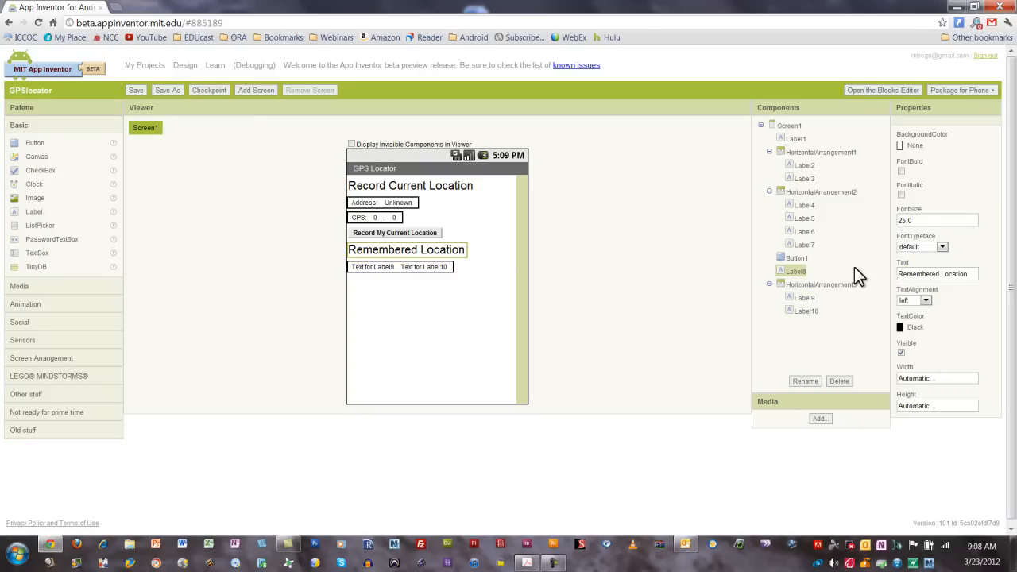
- Set the new row's two labels to 'Address' and 'Unknown'
{"action": "left_click", "coordinate": [805, 270]}
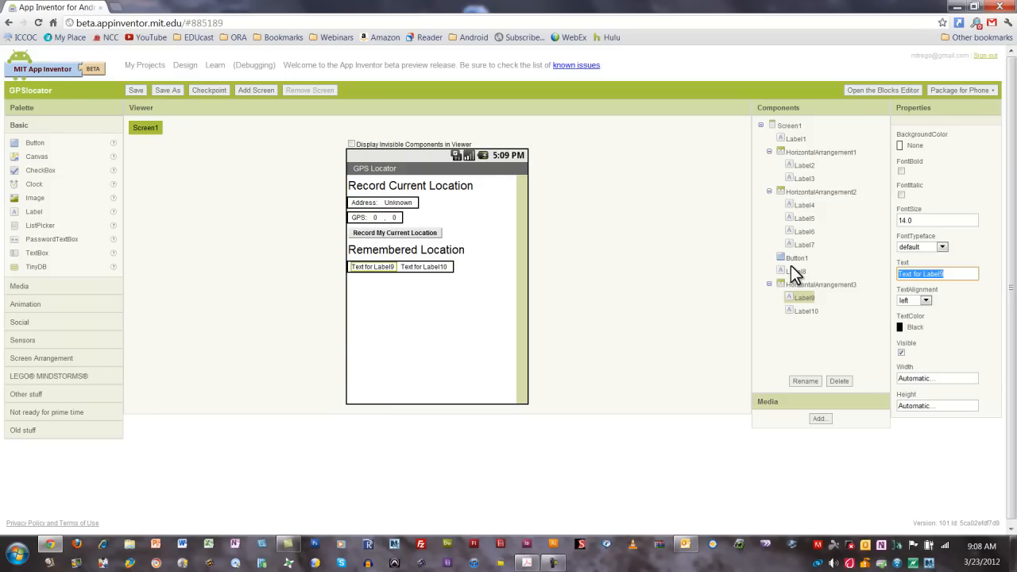
{"action": "type", "text": "Address:"}
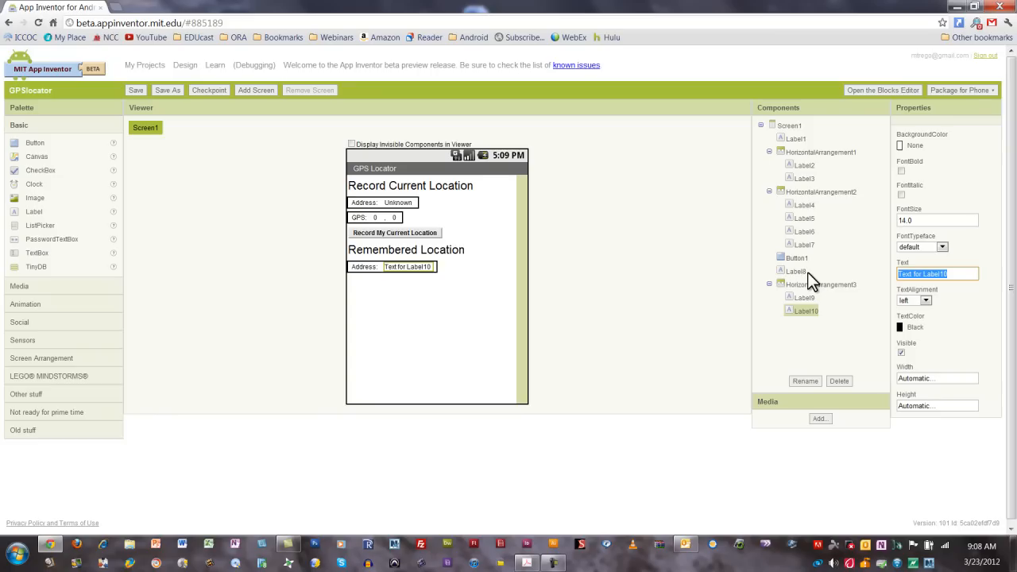
{"action": "type", "text": "Unknown"}
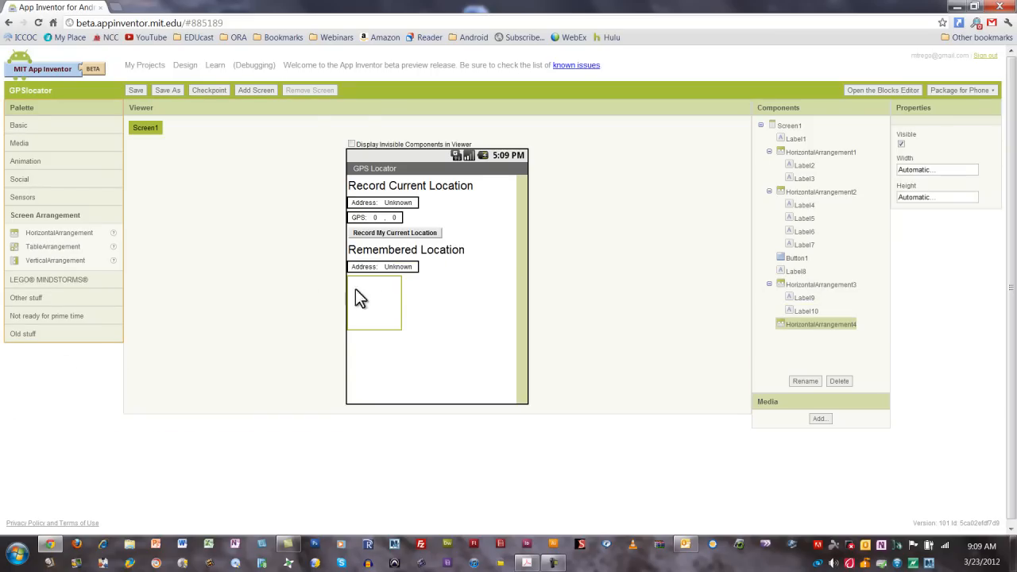
- Add more labels to the remembered row and set texts 'GPS' and '0.0'
{"action": "left_click", "coordinate": [19, 125]}
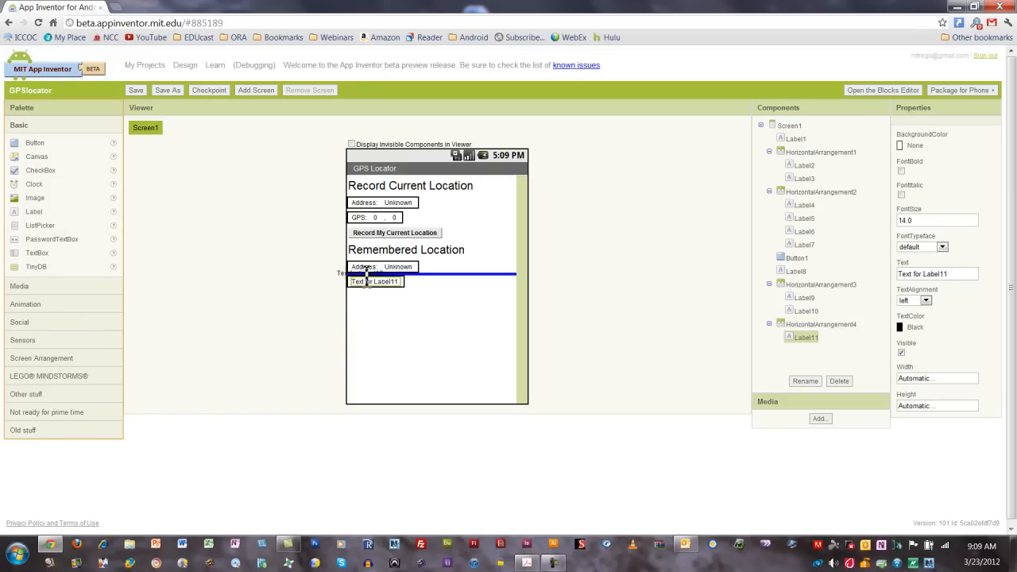
{"action": "left_click_drag", "start_coordinate": [34, 212], "coordinate": [427, 281]}
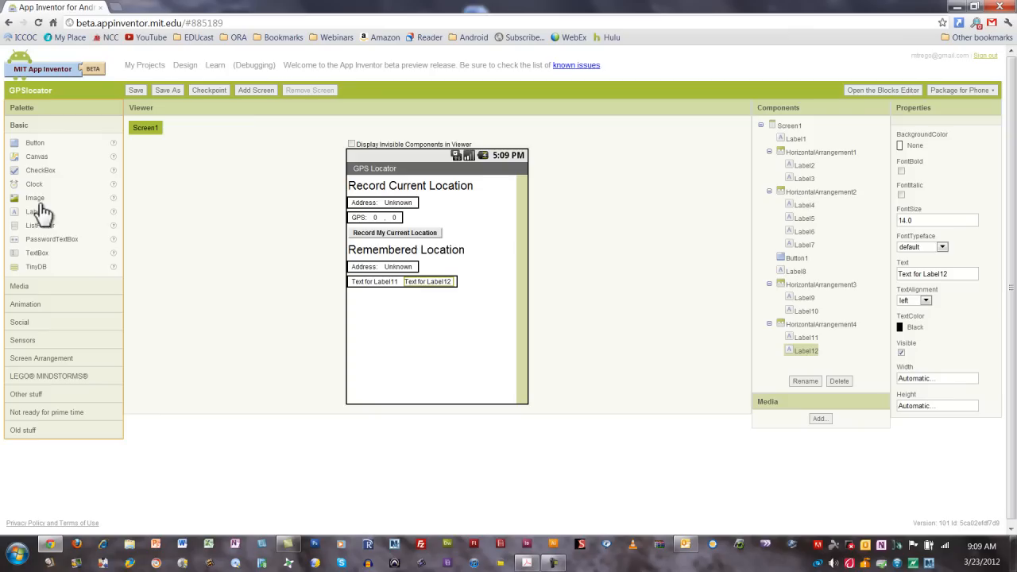
{"action": "left_click_drag", "start_coordinate": [33, 212], "coordinate": [480, 281]}
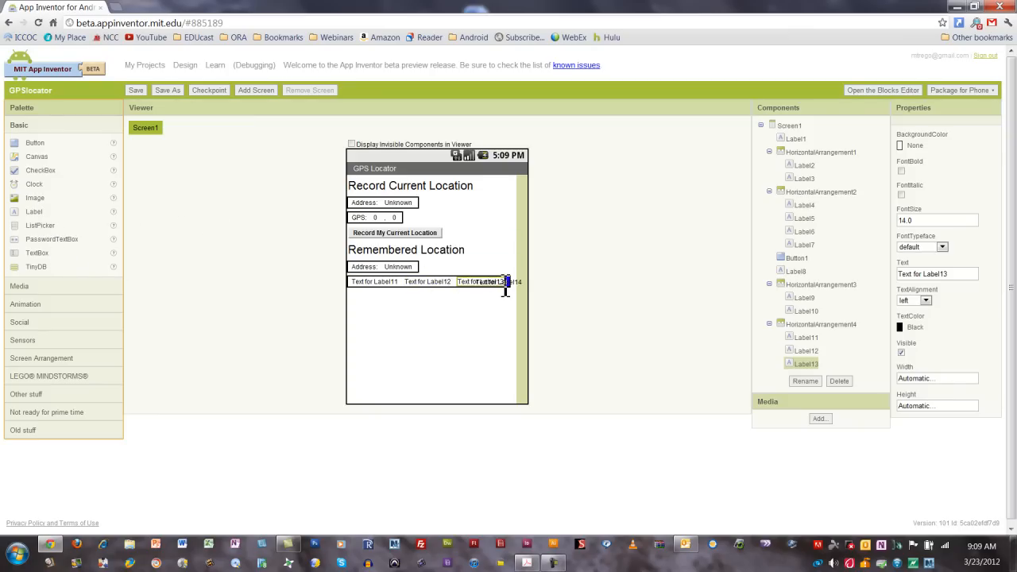
{"action": "left_click", "coordinate": [806, 337]}
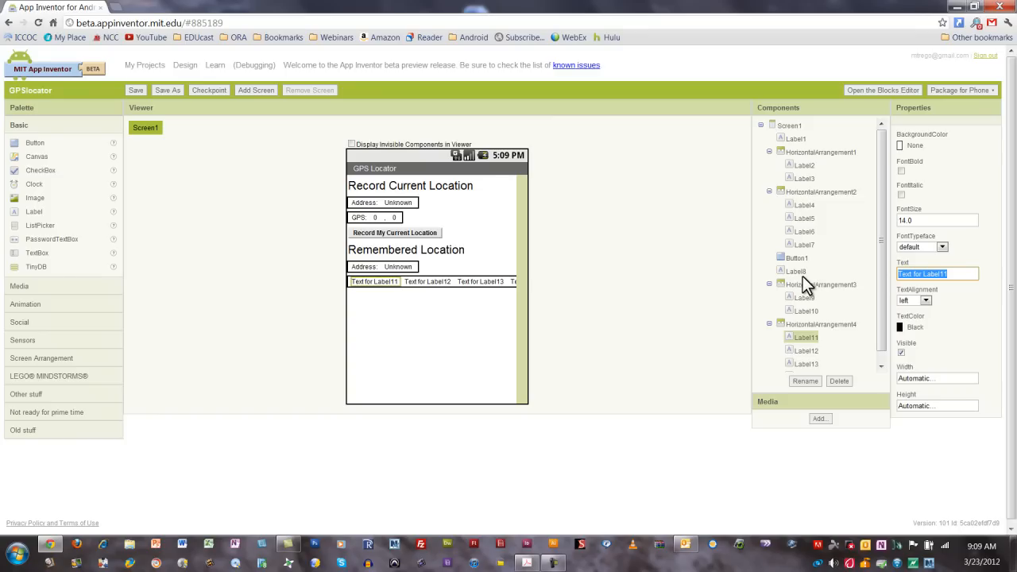
{"action": "type", "text": "GPS"}
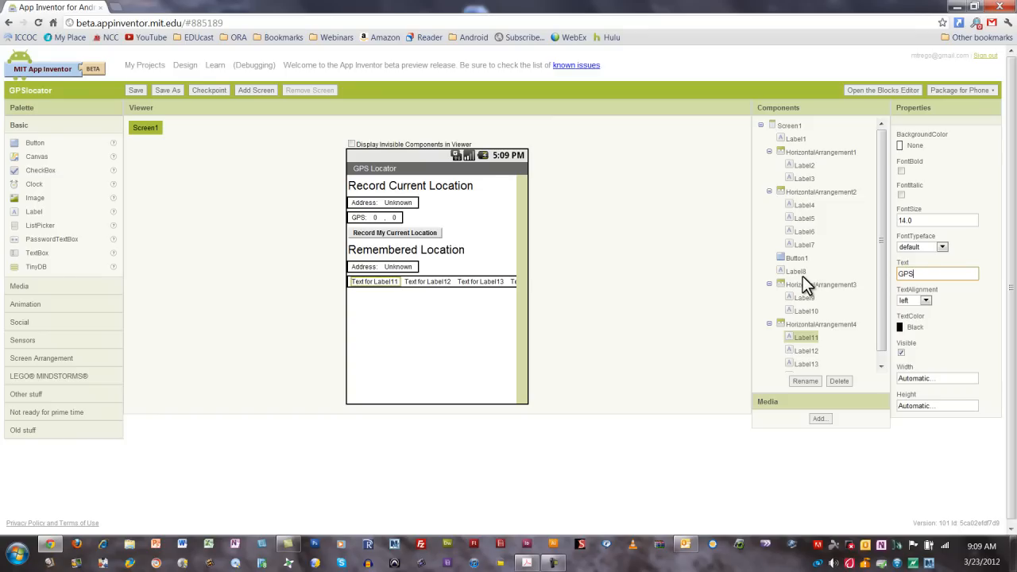
{"action": "left_click", "coordinate": [395, 282]}
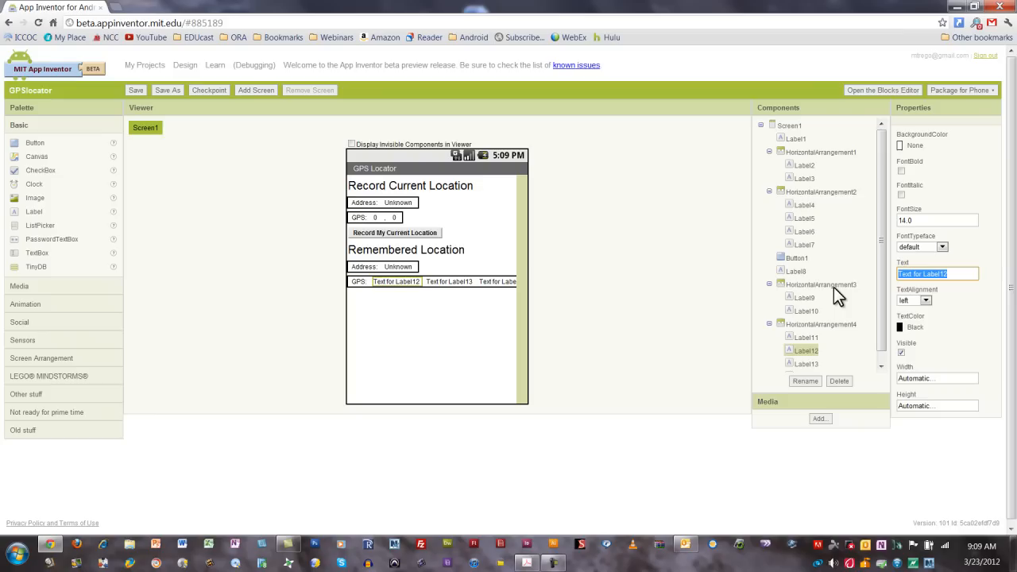
{"action": "type", "text": "0.0"}
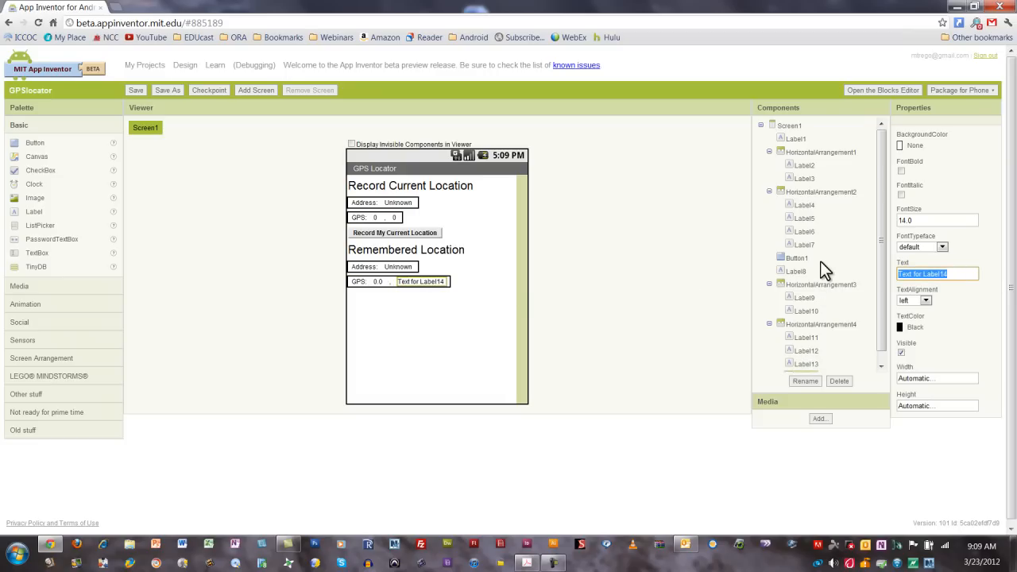
- Give the new button the text 'Show Directions From Current to Remembered' in bold
{"action": "left_click", "coordinate": [797, 258]}
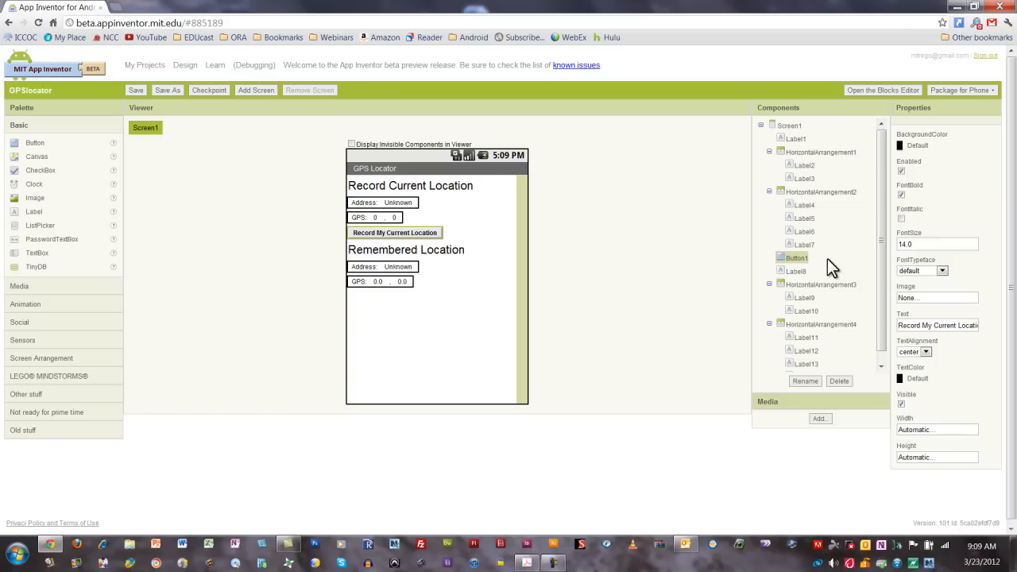
{"action": "mouse_move", "coordinate": [129, 181]}
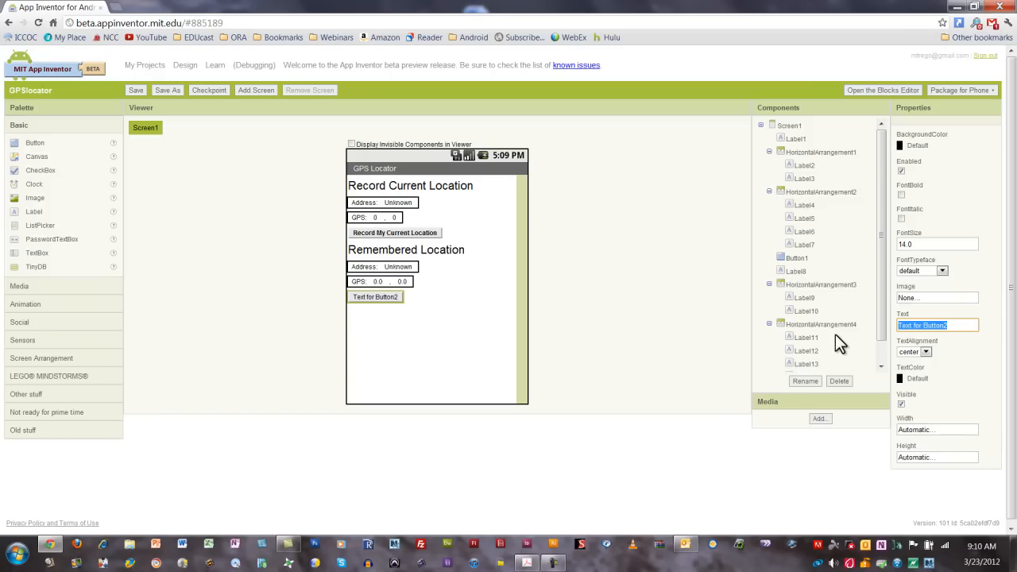
{"action": "type", "text": "Show"}
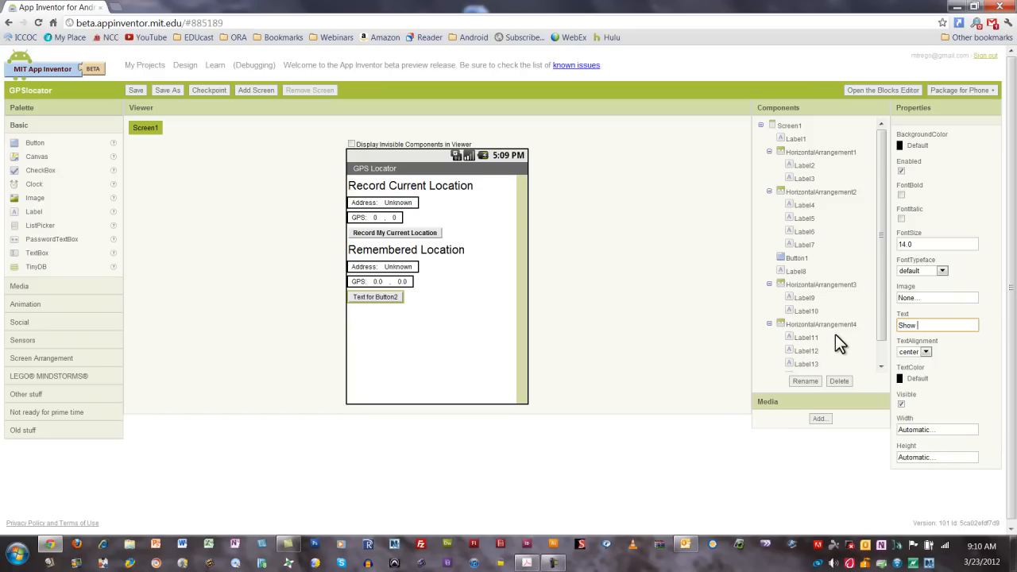
{"action": "type", "text": "Directions From Cu"}
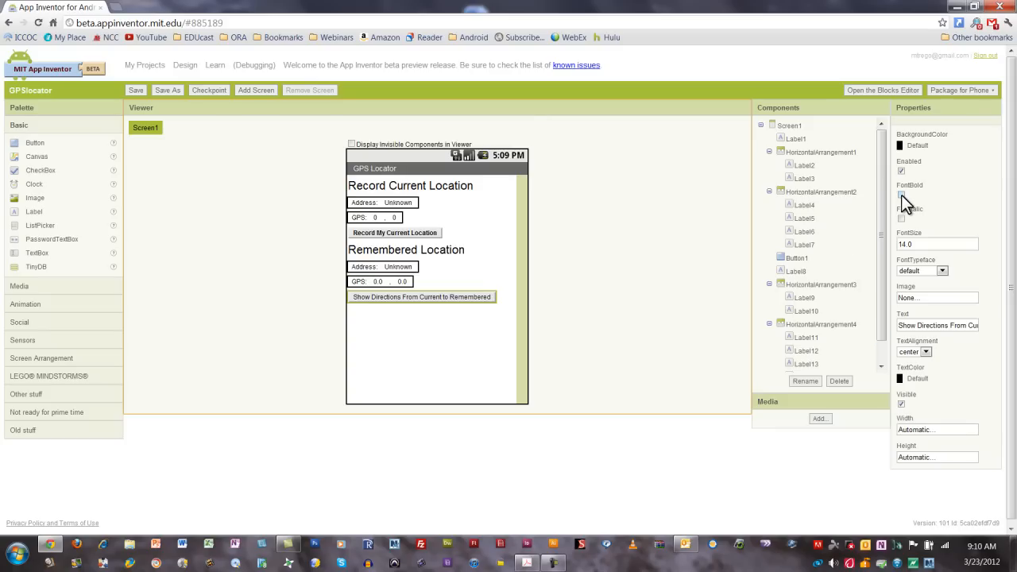
{"action": "left_click", "coordinate": [901, 193]}
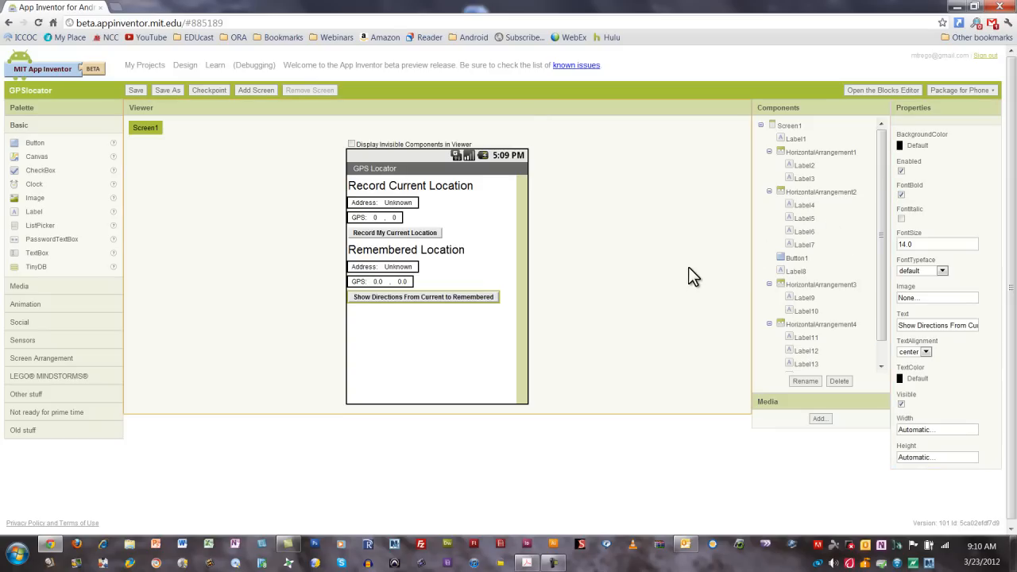
{"action": "mouse_move", "coordinate": [394, 232]}
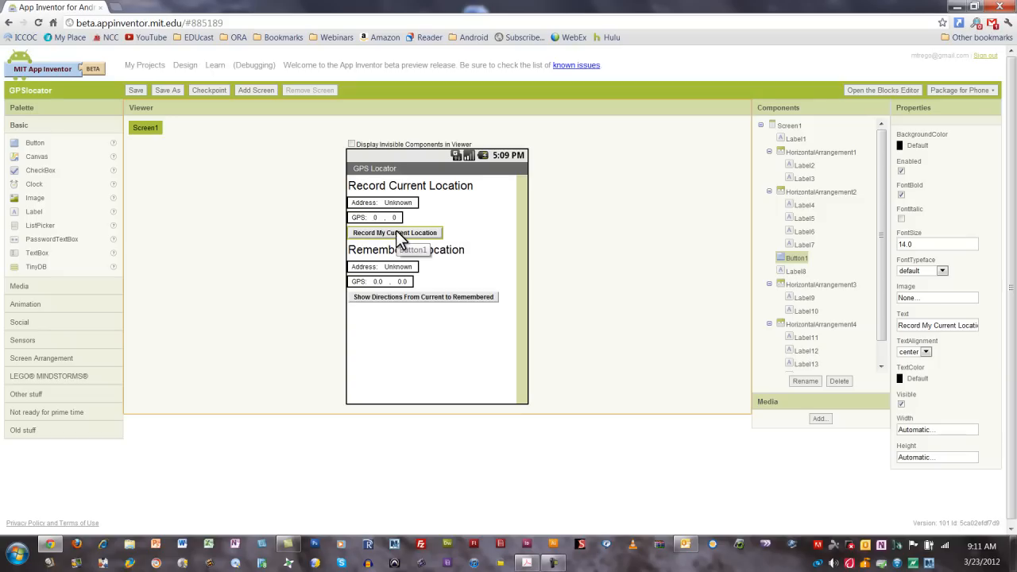
{"action": "mouse_move", "coordinate": [409, 302]}
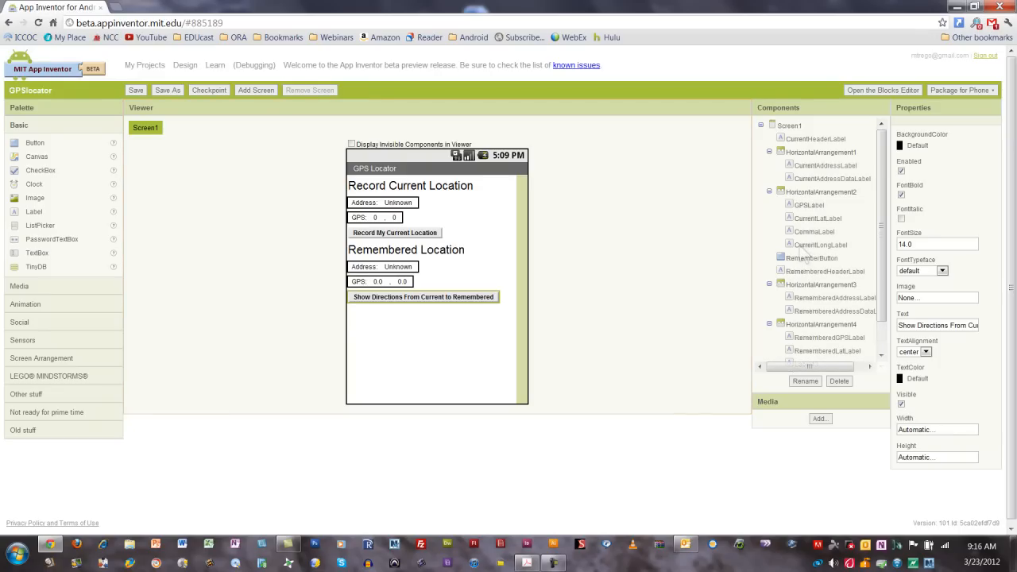
{"action": "mouse_move", "coordinate": [556, 333]}
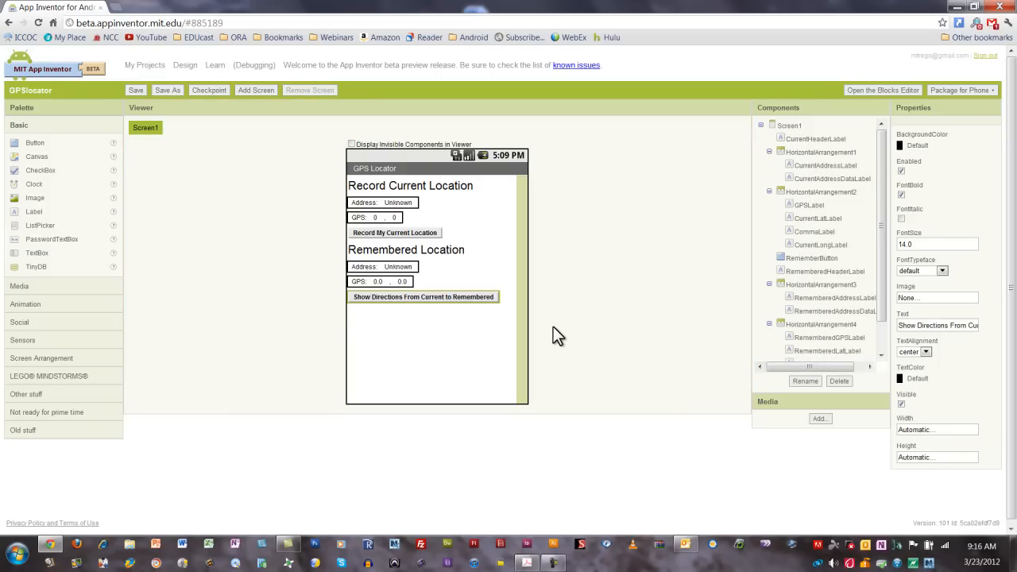
{"action": "mouse_move", "coordinate": [815, 316]}
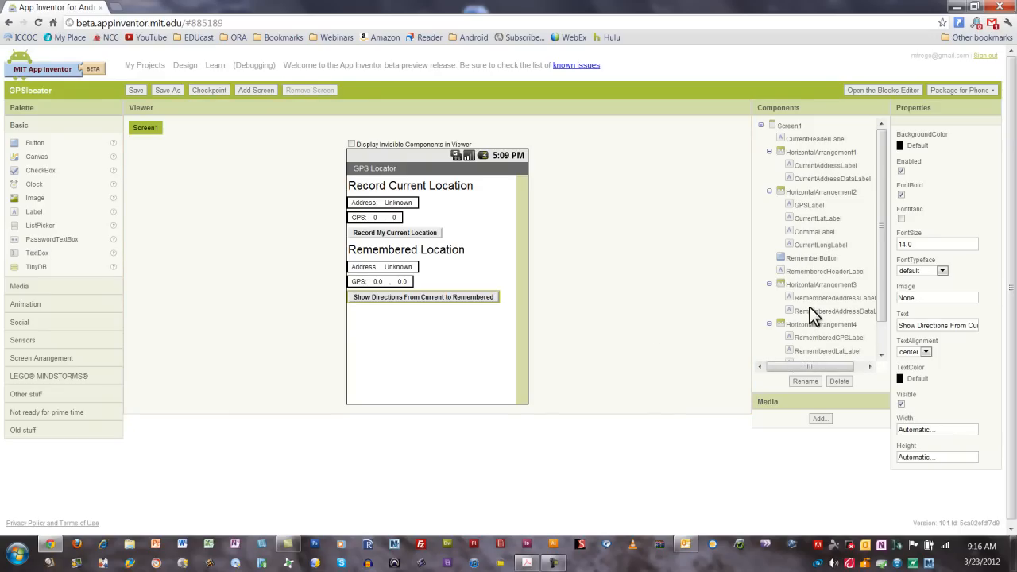
{"action": "mouse_move", "coordinate": [680, 345]}
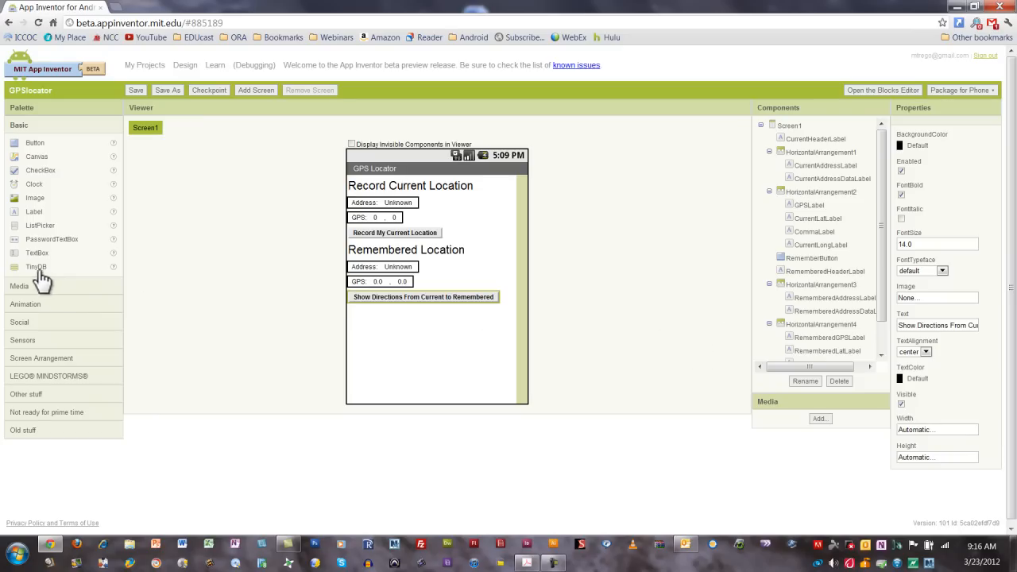
- Add a TinyDB component to the Viewer and open the Other stuff palette
{"action": "left_click_drag", "start_coordinate": [36, 266], "coordinate": [407, 354]}
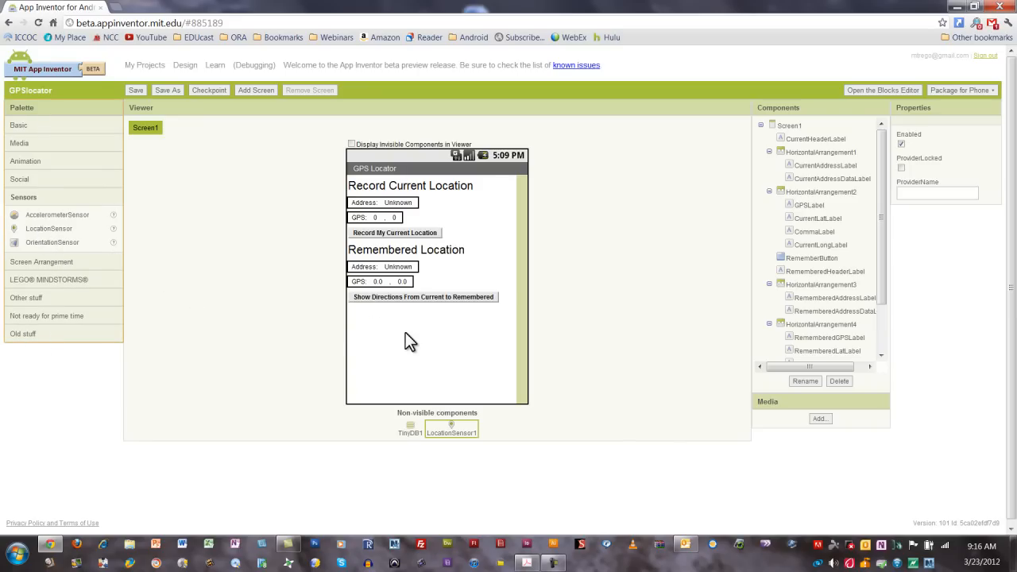
{"action": "mouse_move", "coordinate": [50, 310]}
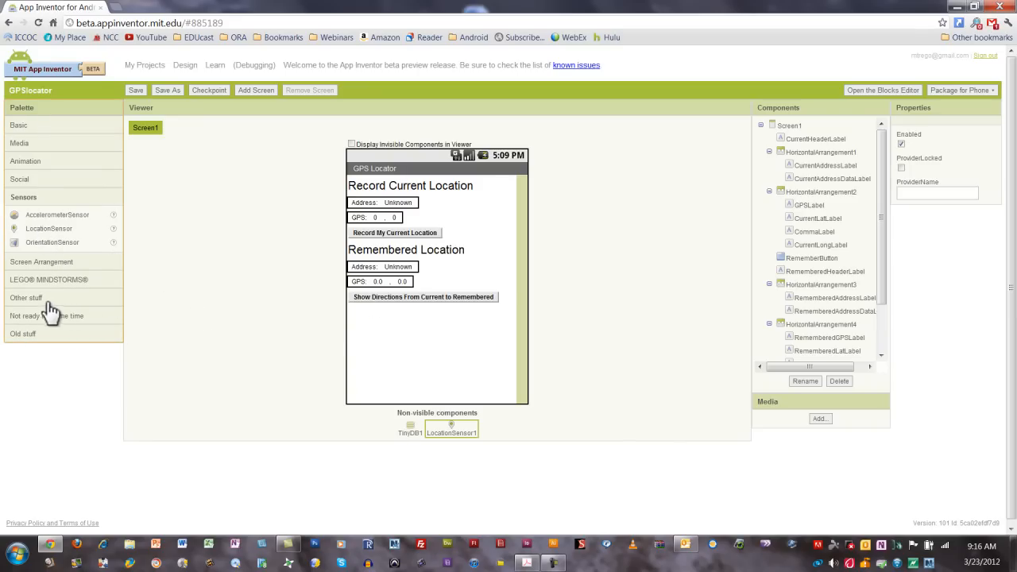
{"action": "left_click", "coordinate": [26, 297]}
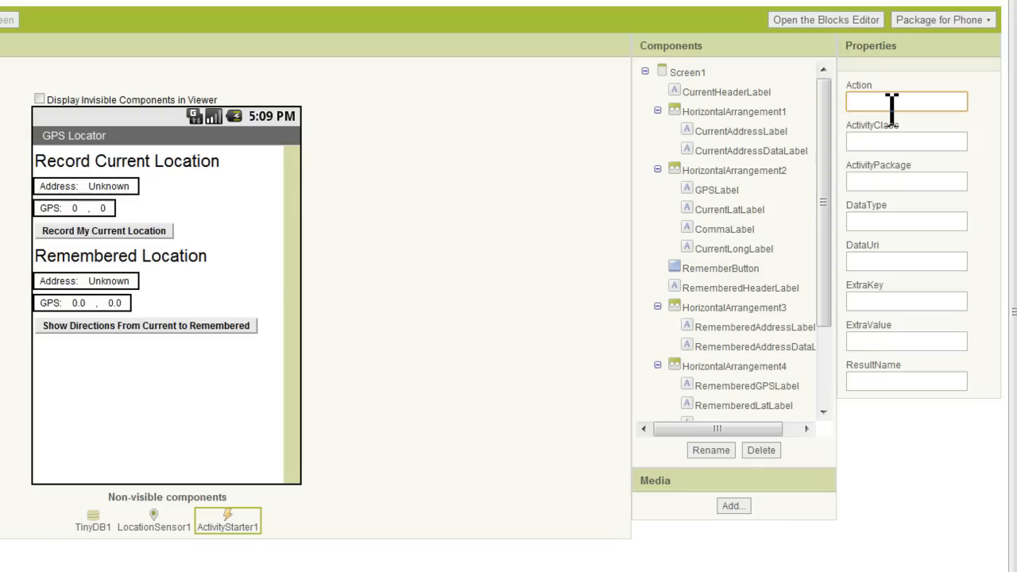
- Enter android.intent.action.VIEW and the com.google Maps class and package values
{"action": "type", "text": "android.intent"}
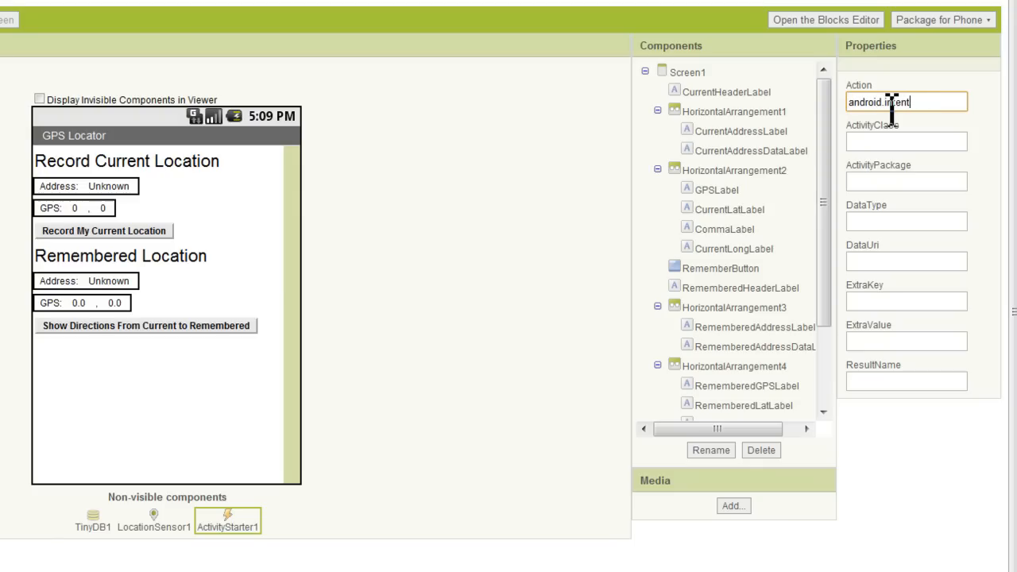
{"action": "type", "text": ".action.VIEW"}
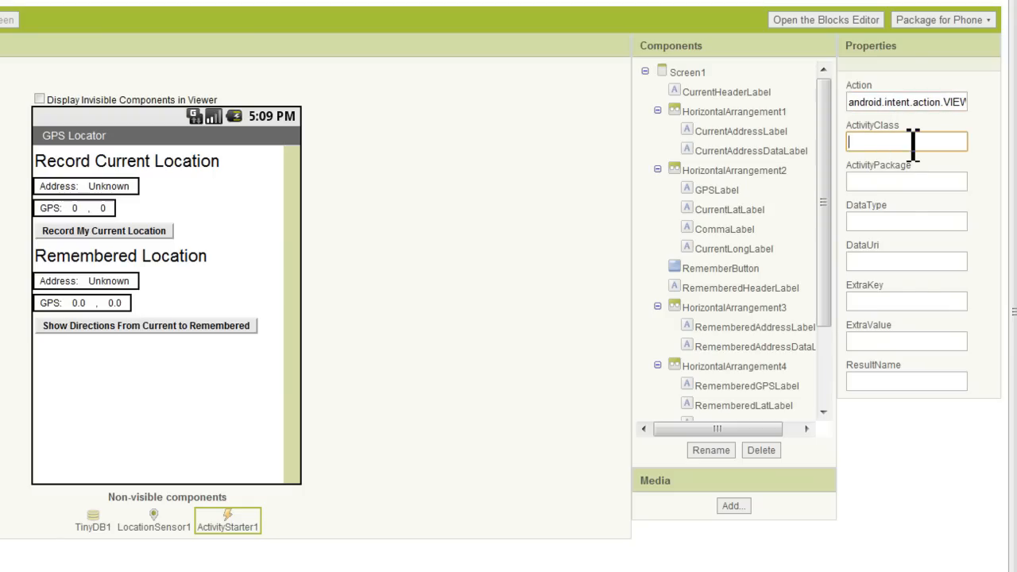
{"action": "type", "text": "com.google.android.apps."}
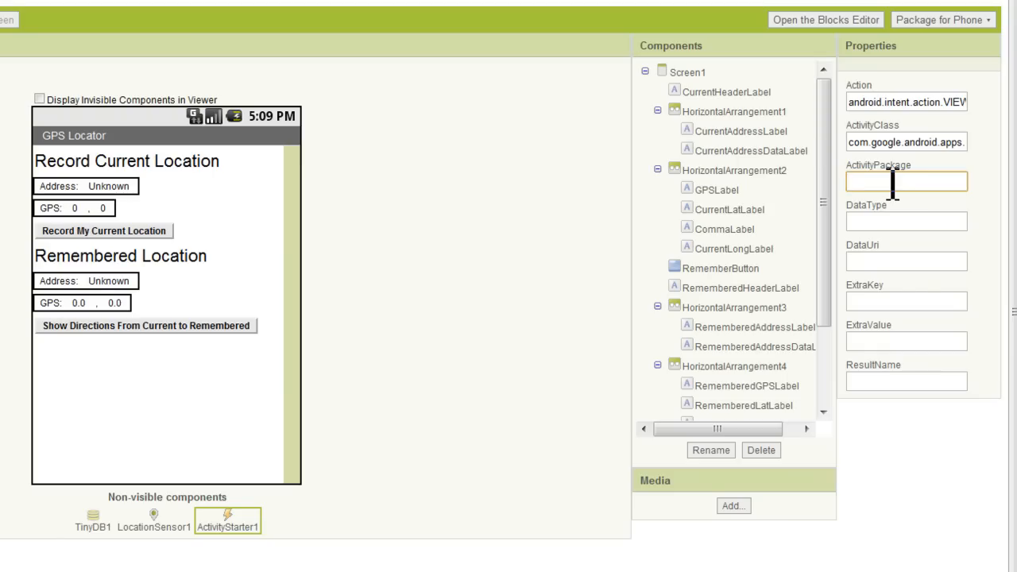
{"action": "type", "text": "com.google.android.Maps"}
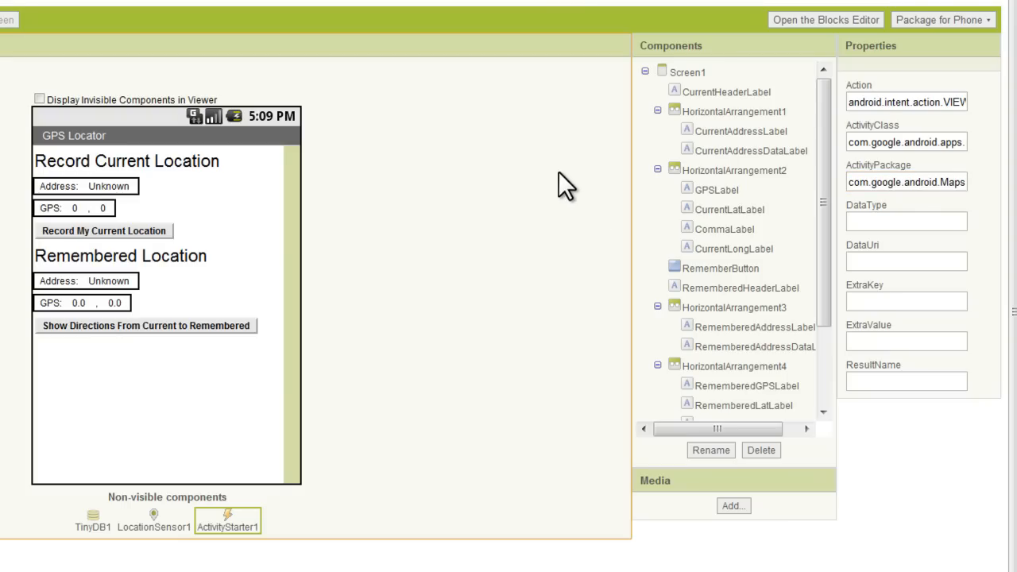
{"action": "mouse_move", "coordinate": [543, 193]}
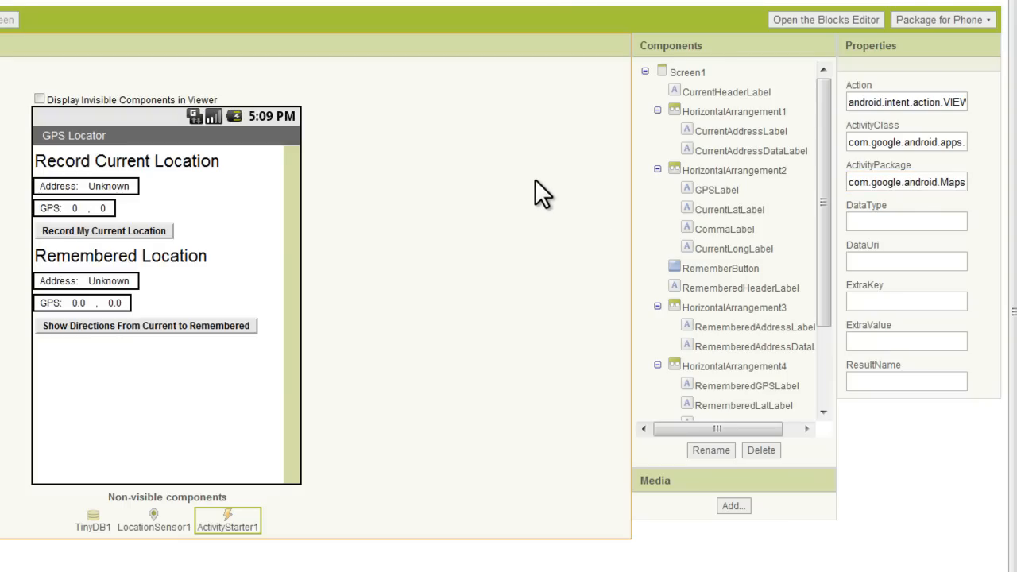
{"action": "mouse_move", "coordinate": [719, 104]}
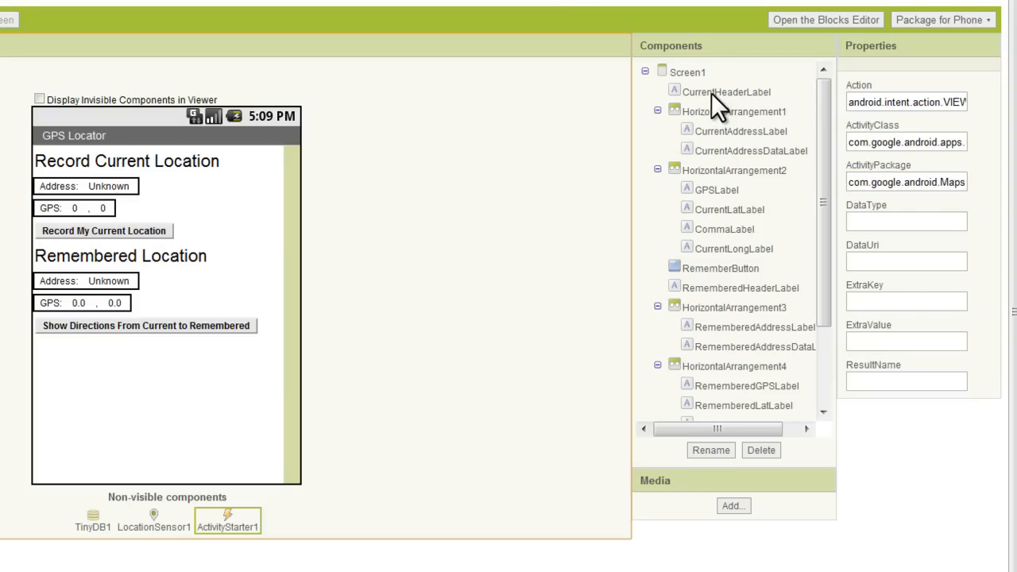
{"action": "left_click", "coordinate": [725, 91]}
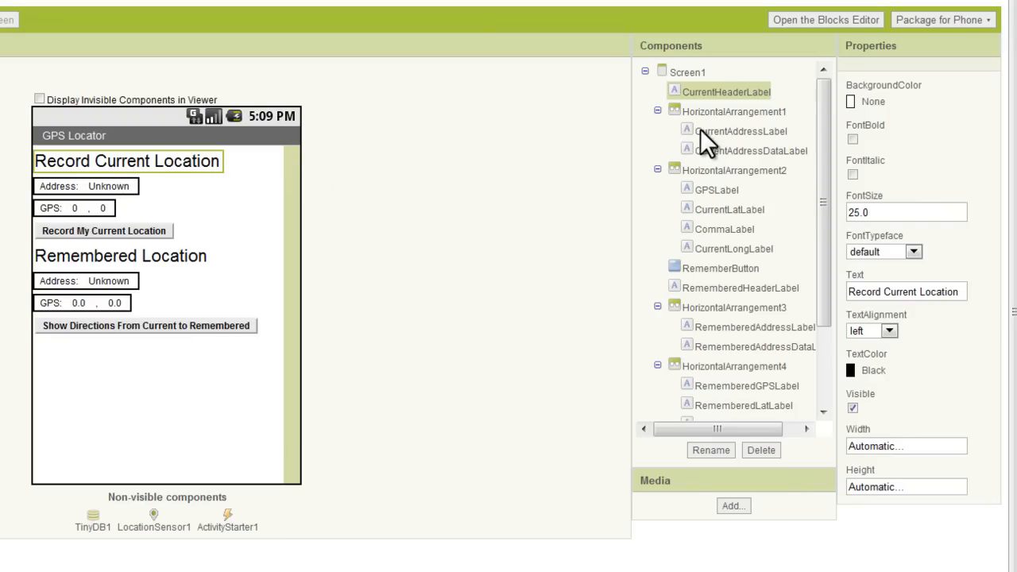
{"action": "mouse_move", "coordinate": [747, 119]}
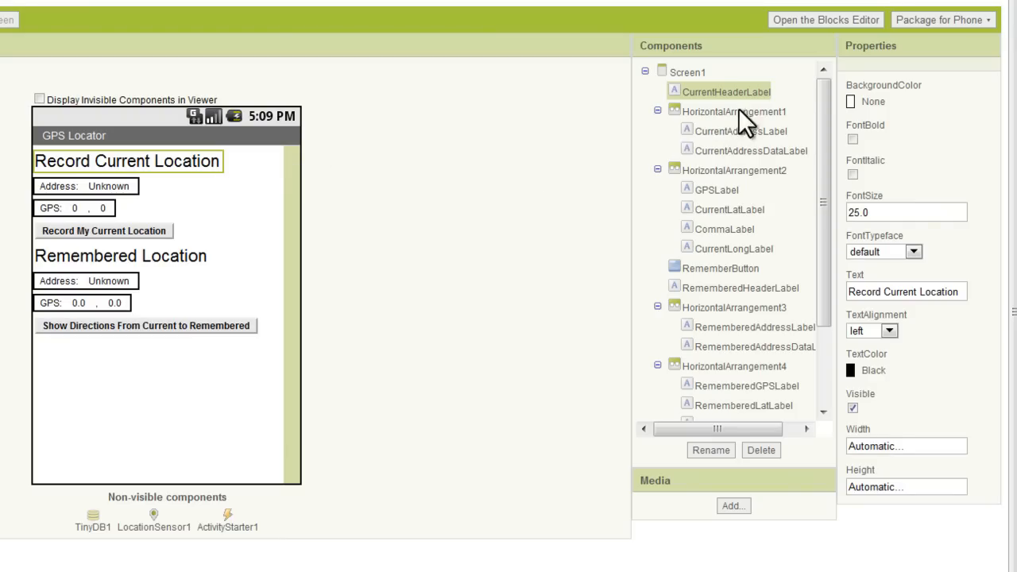
{"action": "mouse_move", "coordinate": [725, 145]}
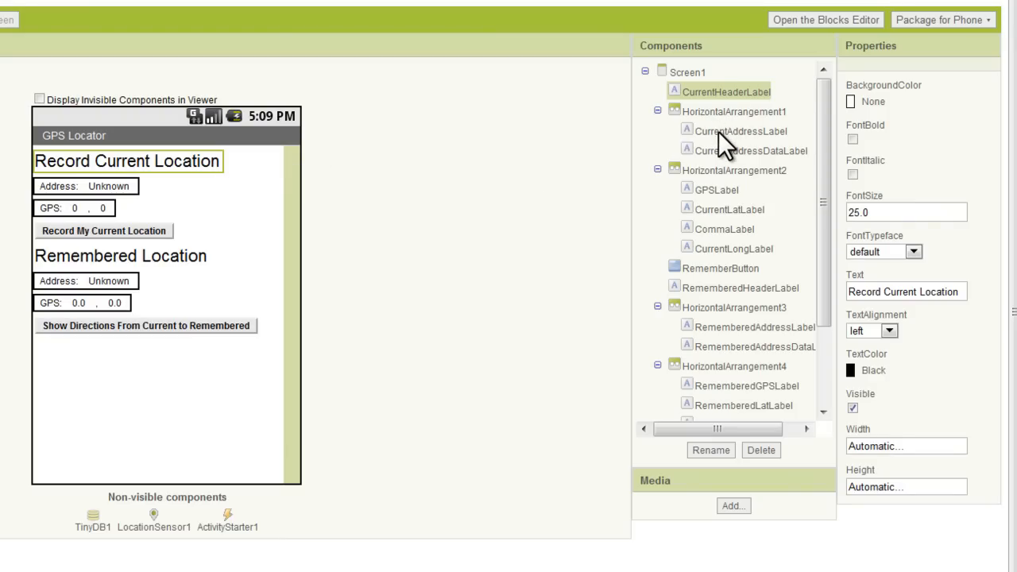
{"action": "left_click", "coordinate": [740, 131]}
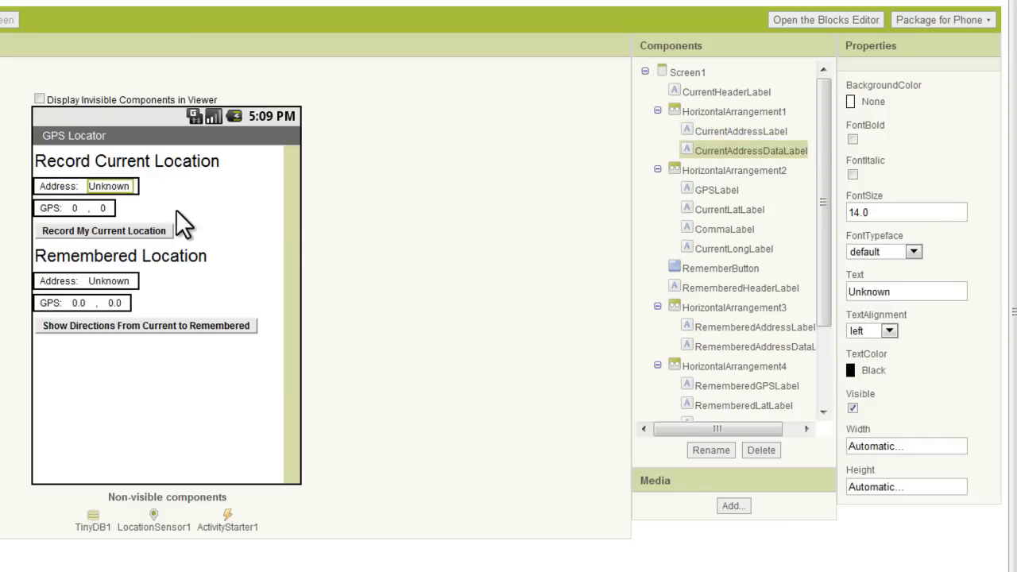
{"action": "left_click", "coordinate": [49, 207]}
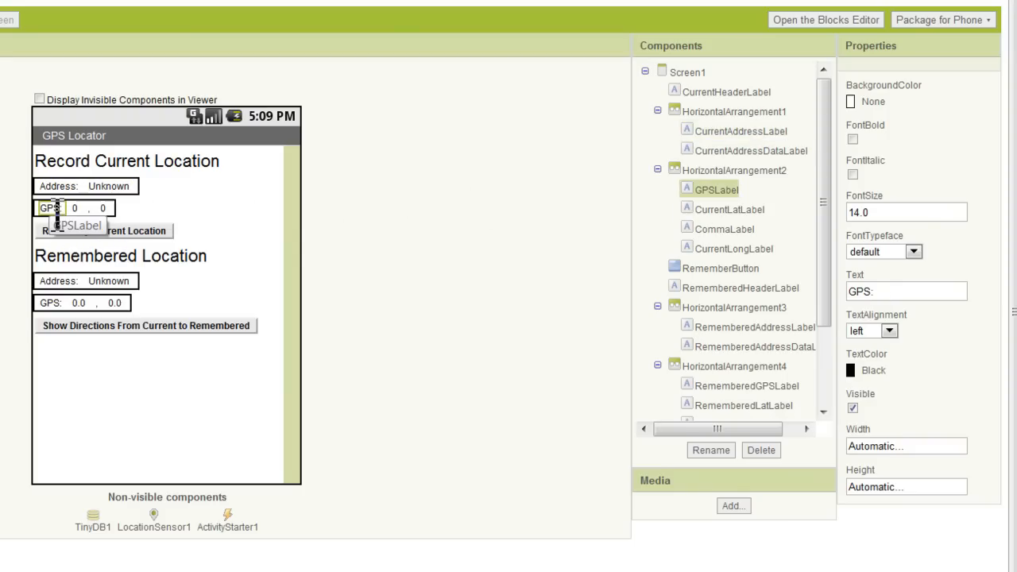
{"action": "left_click", "coordinate": [729, 209]}
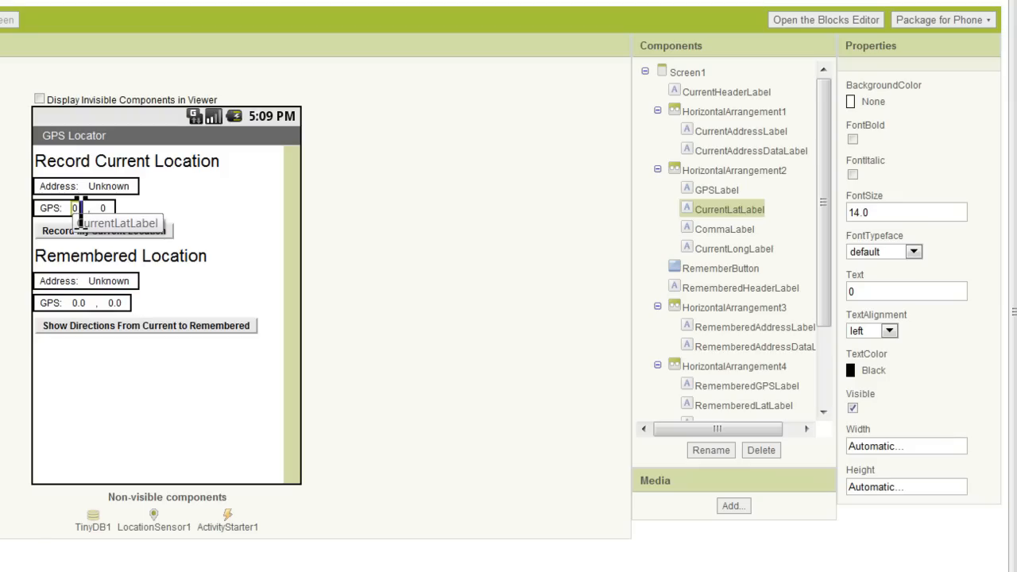
{"action": "left_click", "coordinate": [725, 229]}
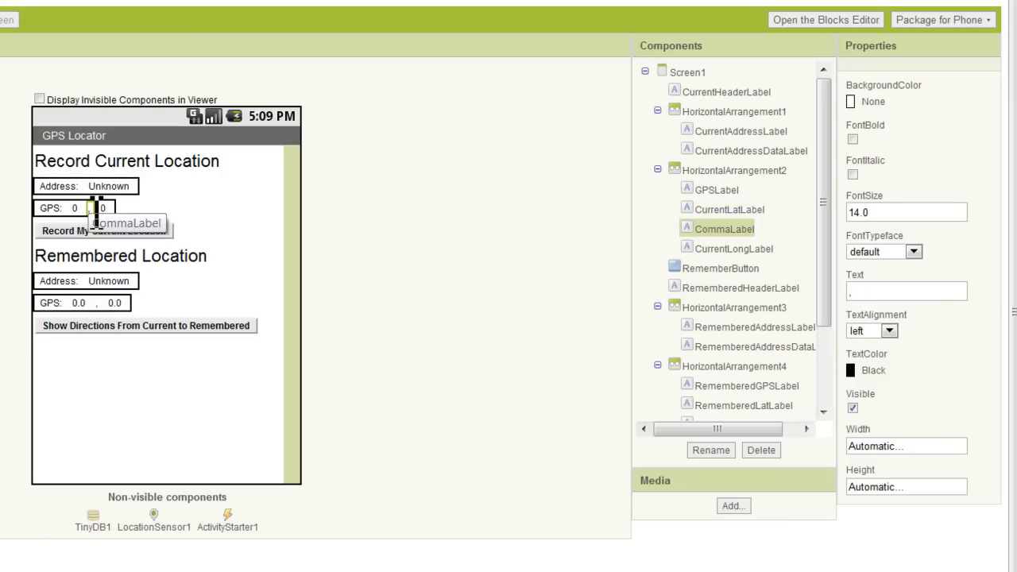
{"action": "left_click", "coordinate": [734, 248]}
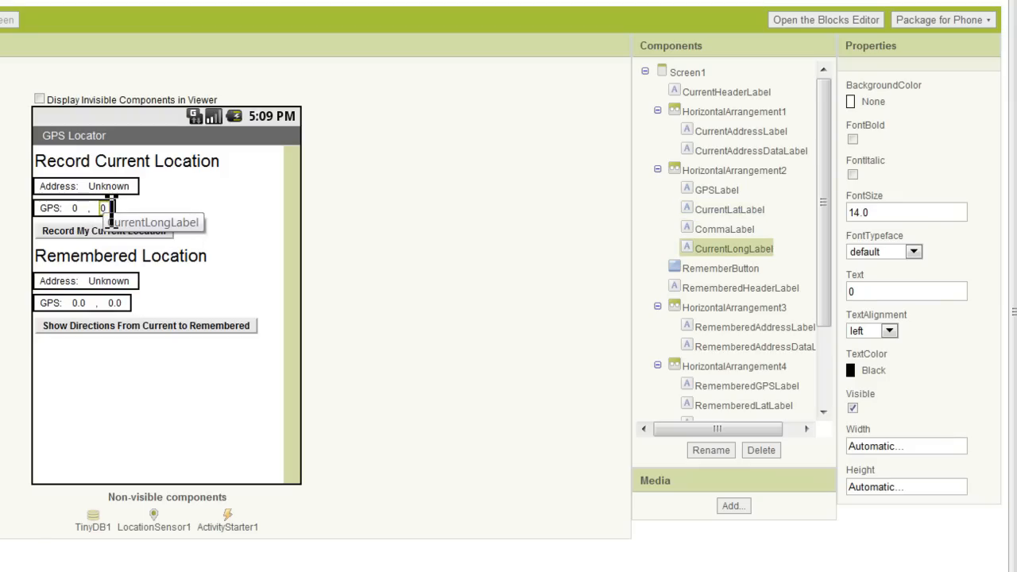
{"action": "mouse_move", "coordinate": [96, 243]}
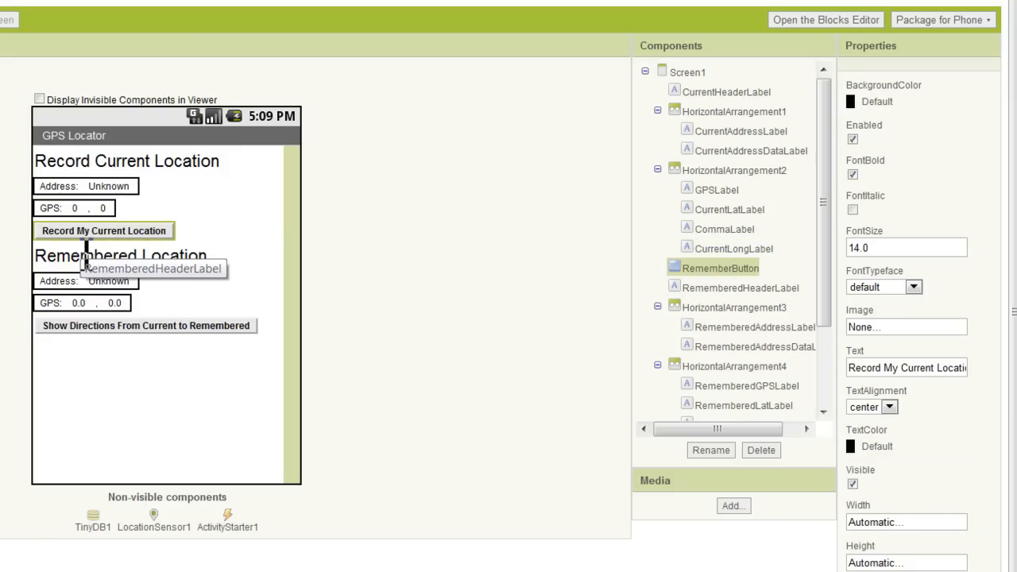
{"action": "left_click", "coordinate": [739, 288]}
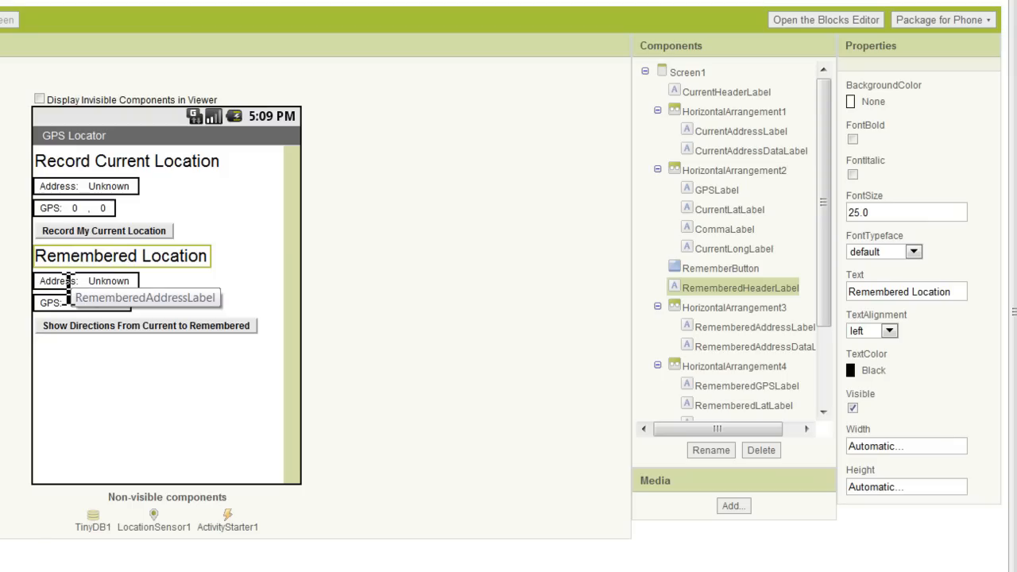
{"action": "left_click", "coordinate": [754, 327]}
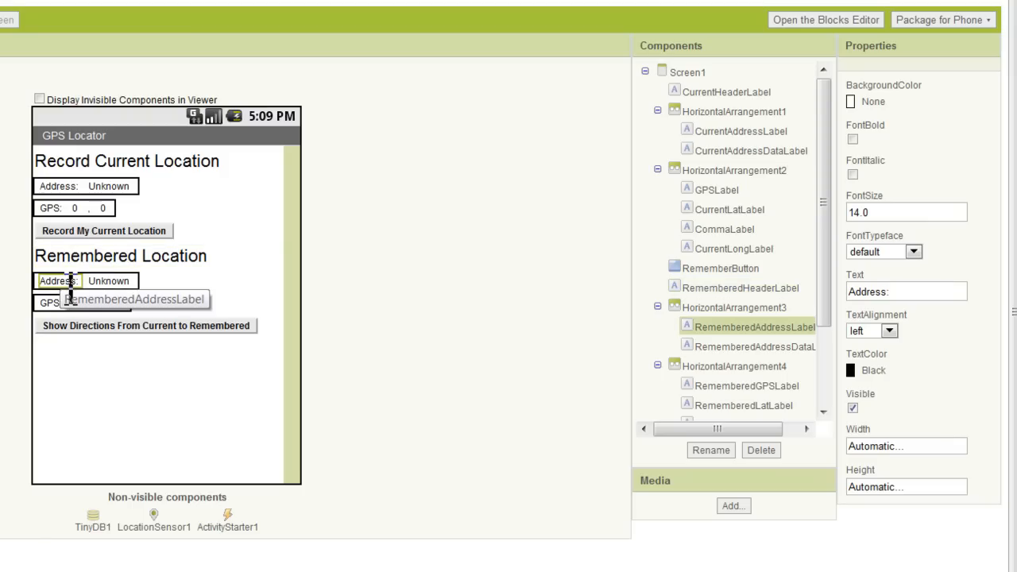
{"action": "left_click", "coordinate": [753, 346]}
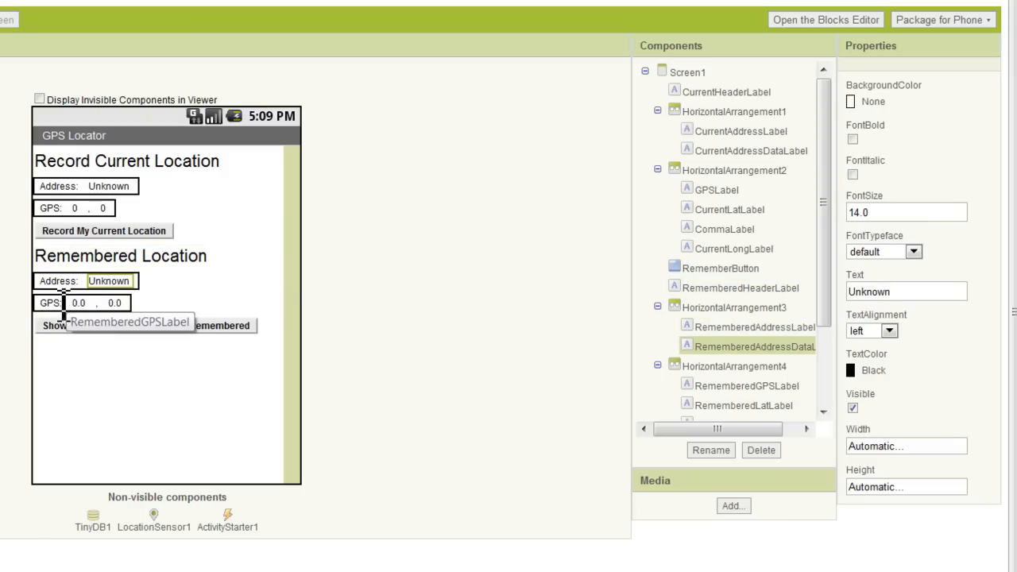
{"action": "left_click", "coordinate": [747, 386]}
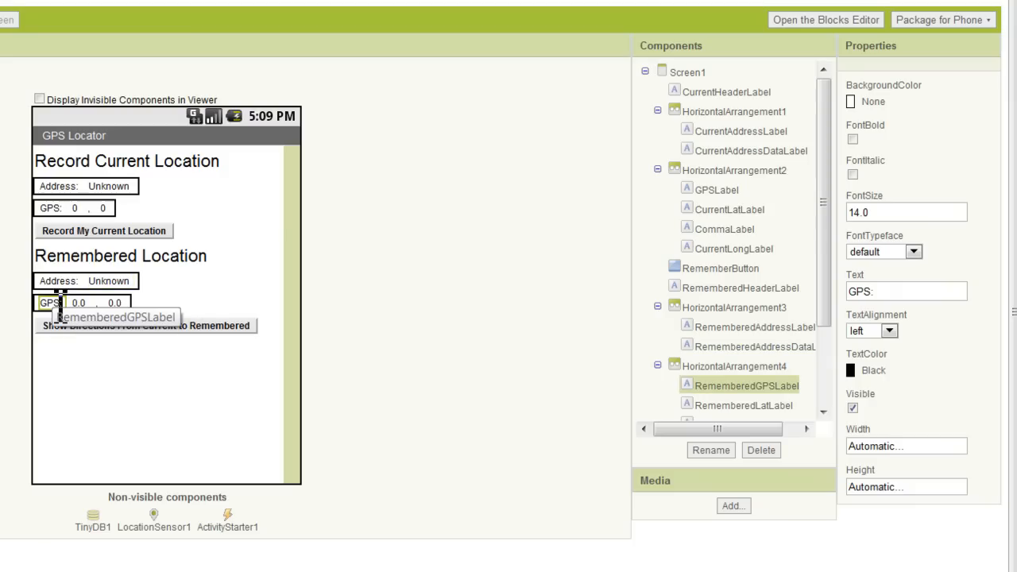
{"action": "scroll", "scroll_direction": "down", "scroll_amount": 3}
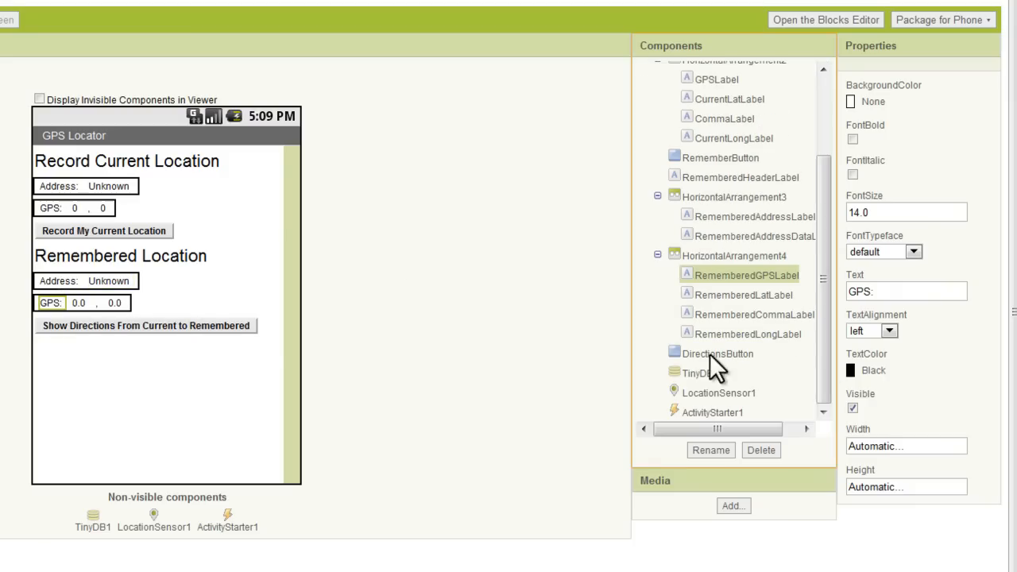
{"action": "left_click", "coordinate": [744, 295]}
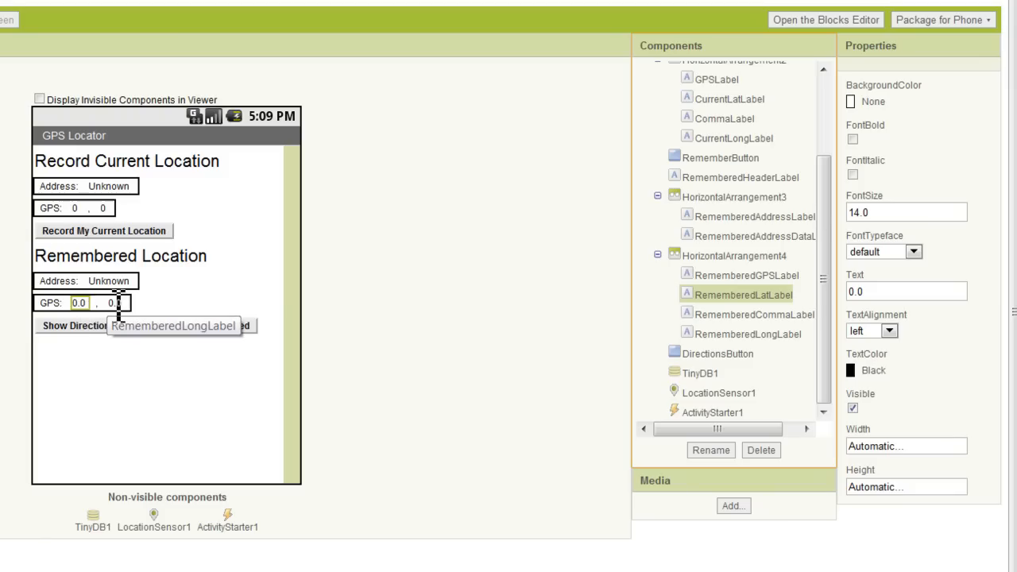
{"action": "left_click", "coordinate": [755, 313]}
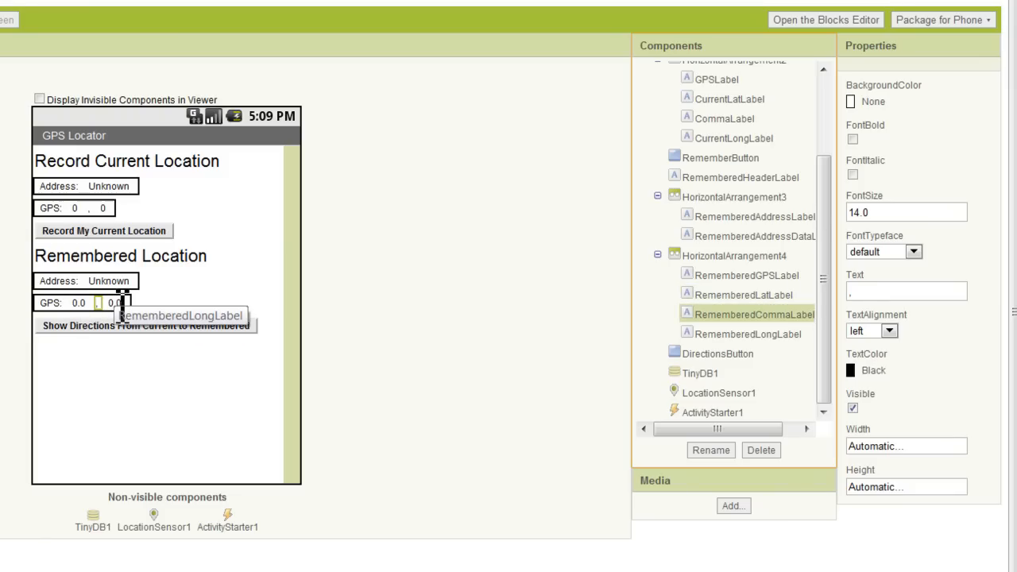
{"action": "left_click", "coordinate": [747, 334]}
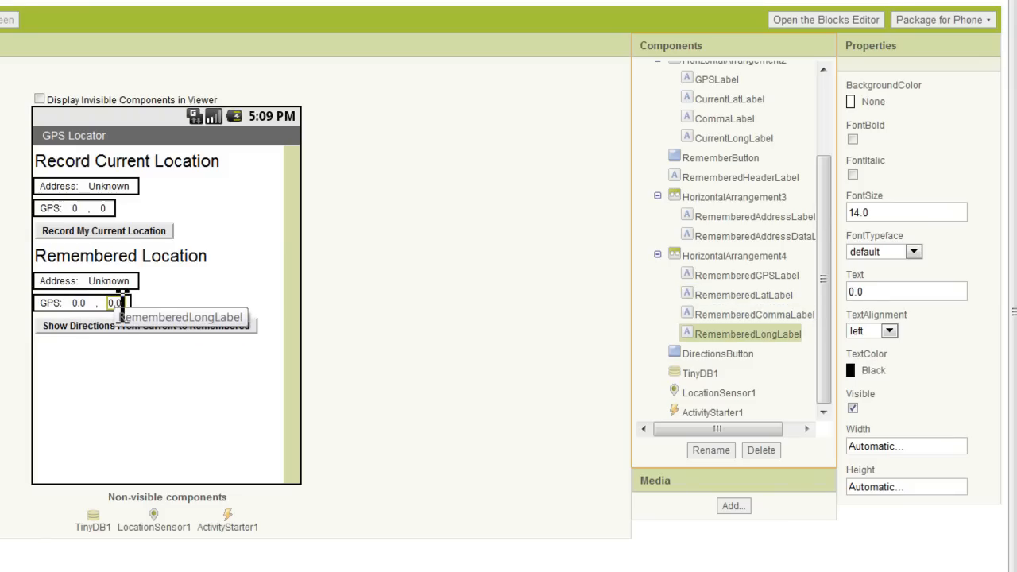